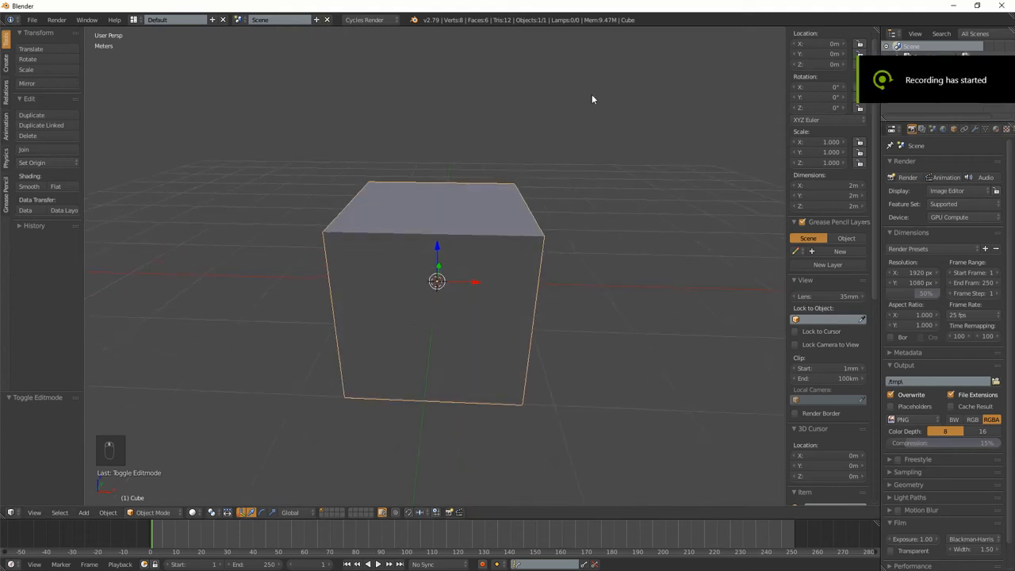
mouse_move(579, 99)
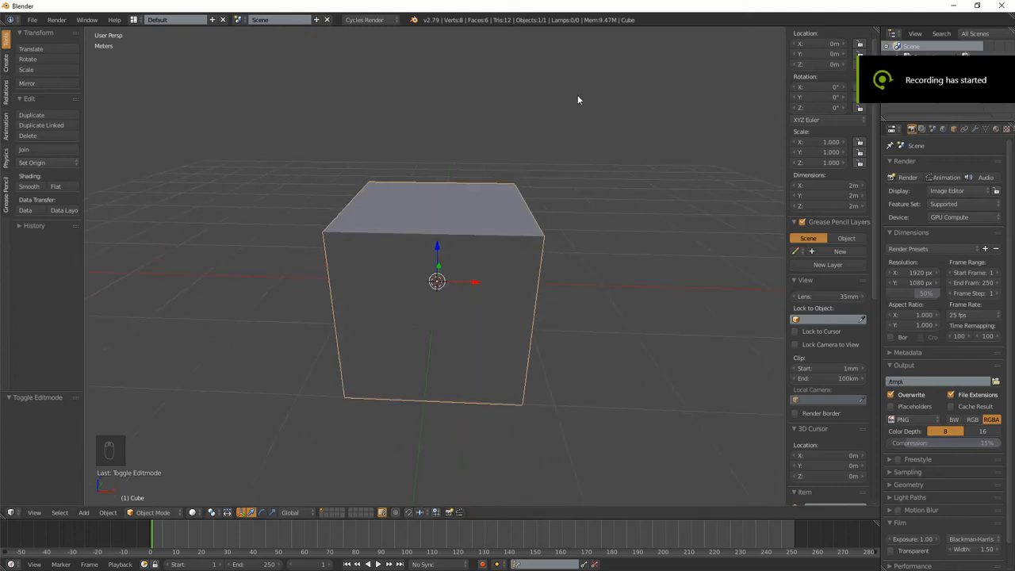
Step: Enter Edit Mode on the default cube with all its geometry selected
key("Tab")
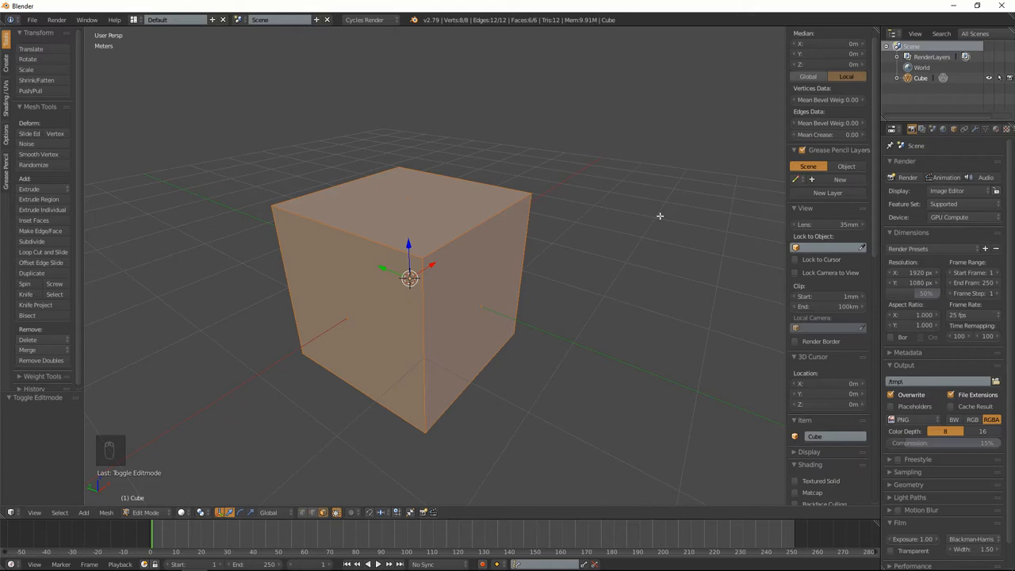
mouse_move(359, 485)
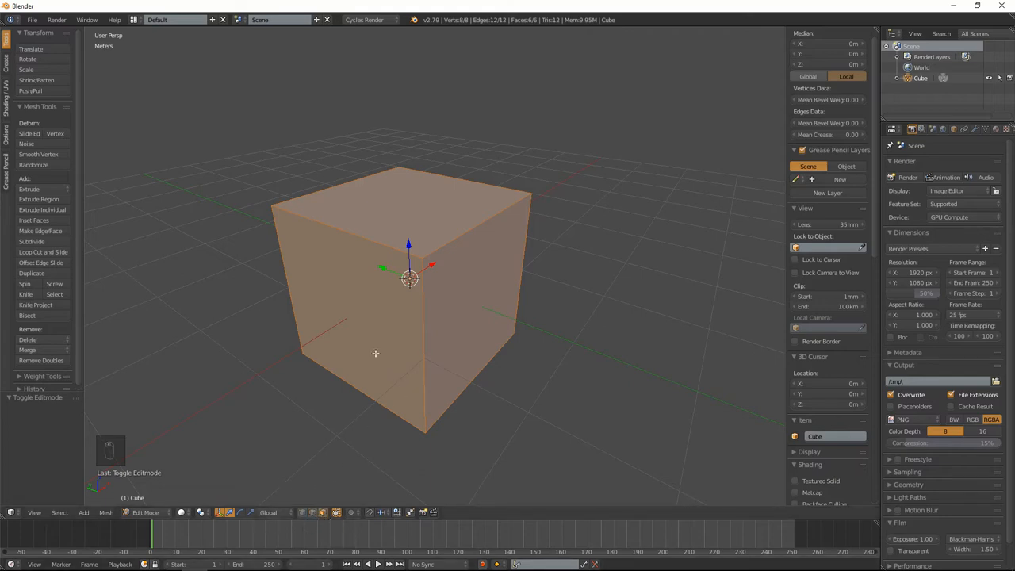
mouse_move(317, 410)
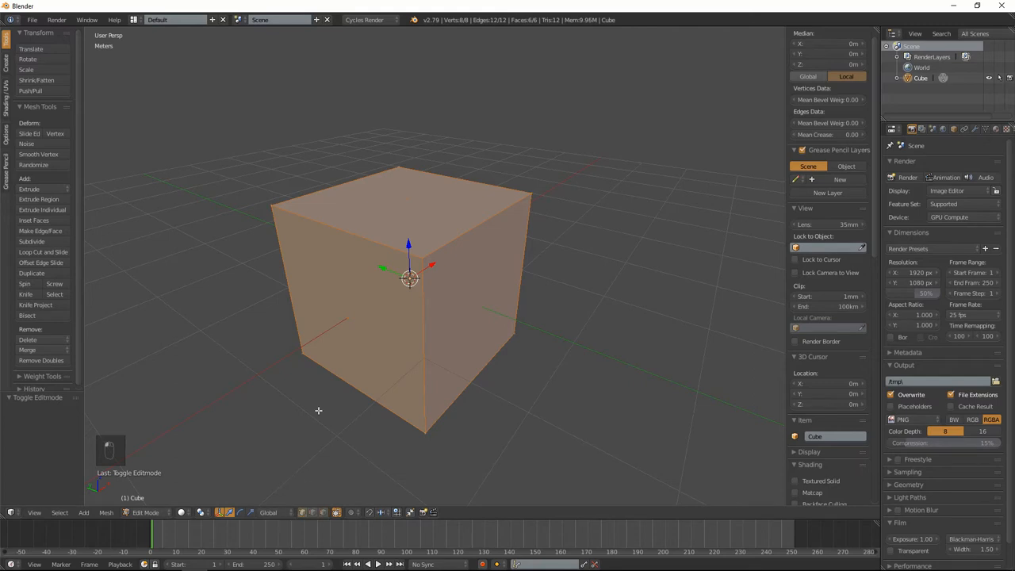
mouse_move(387, 363)
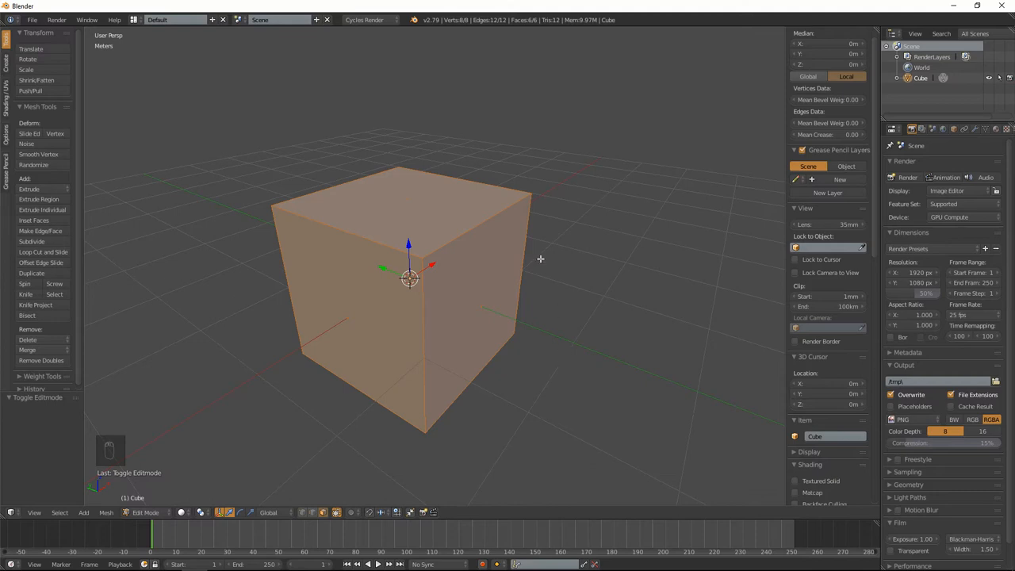
mouse_move(552, 189)
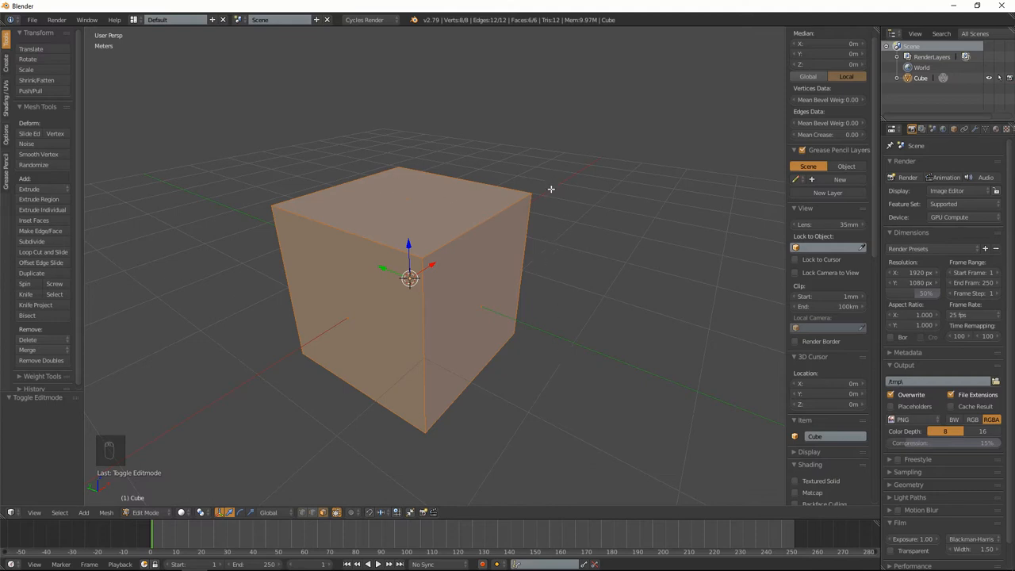
key("ctrl+b")
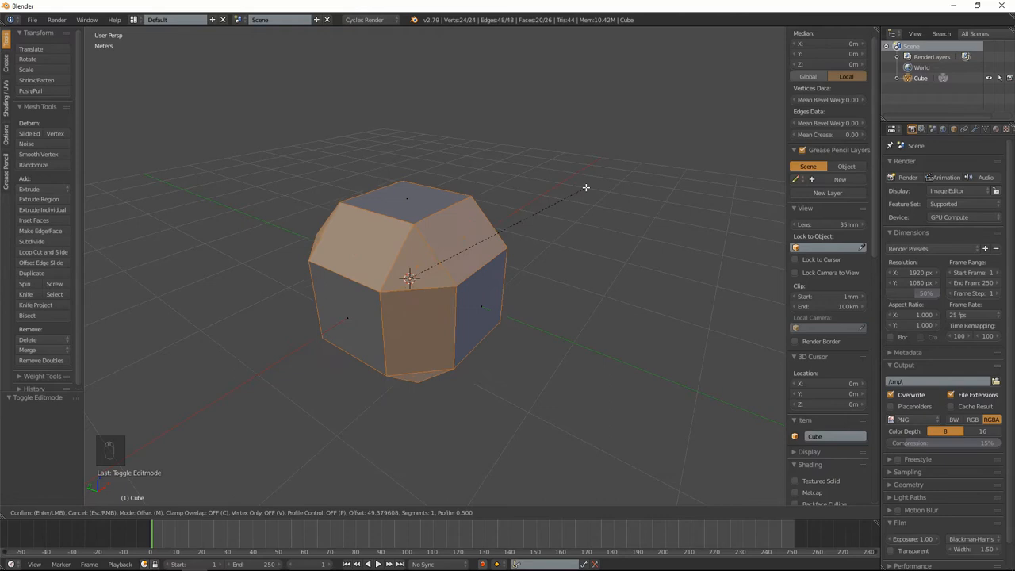
key("ctrl+z")
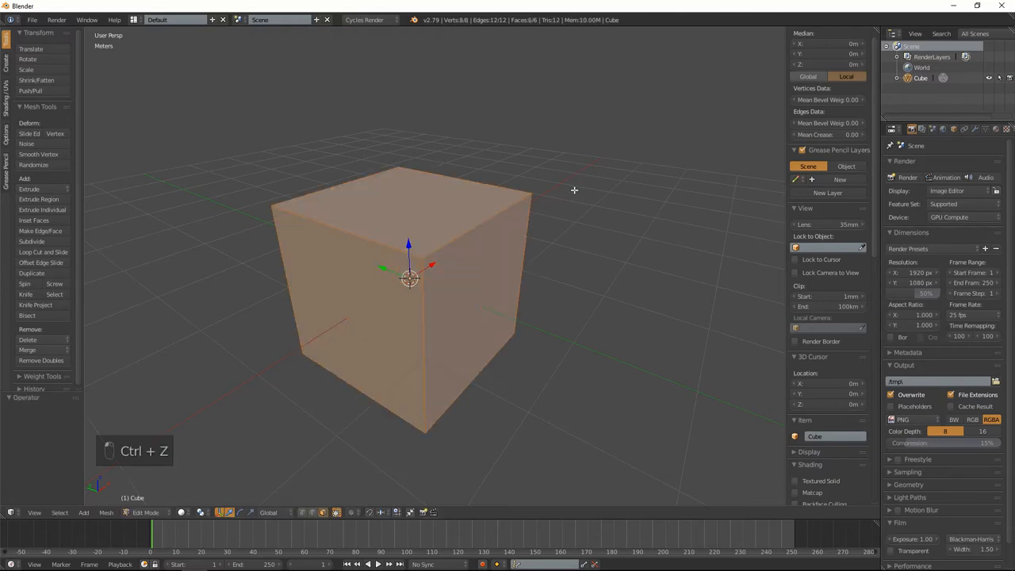
left_click(404, 199)
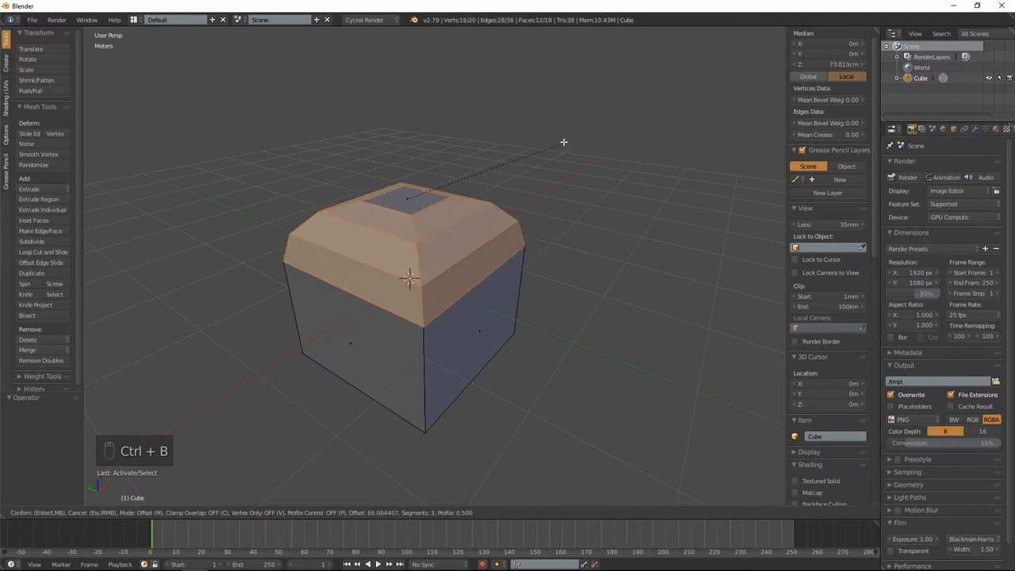
mouse_move(558, 150)
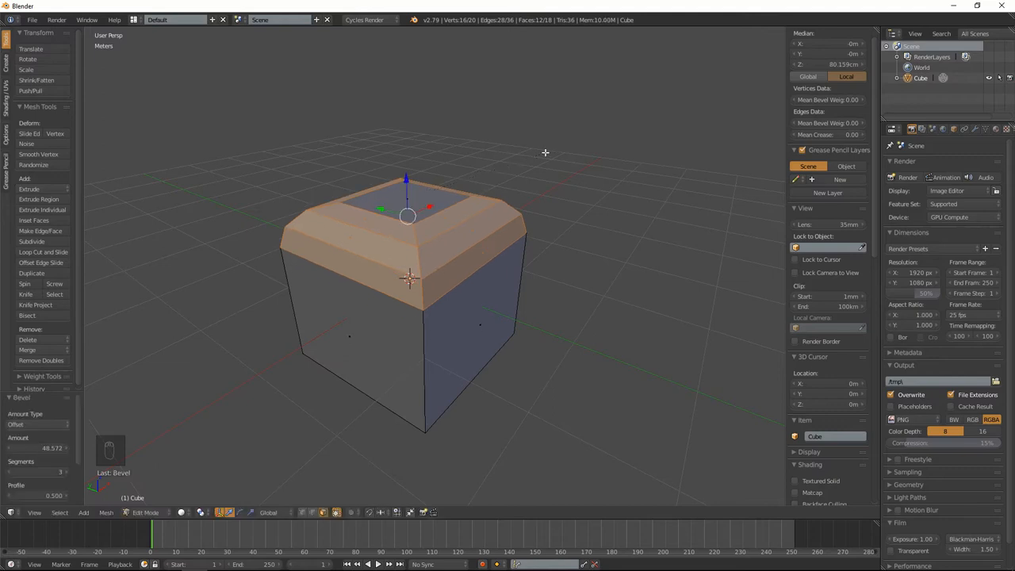
key("ctrl+z")
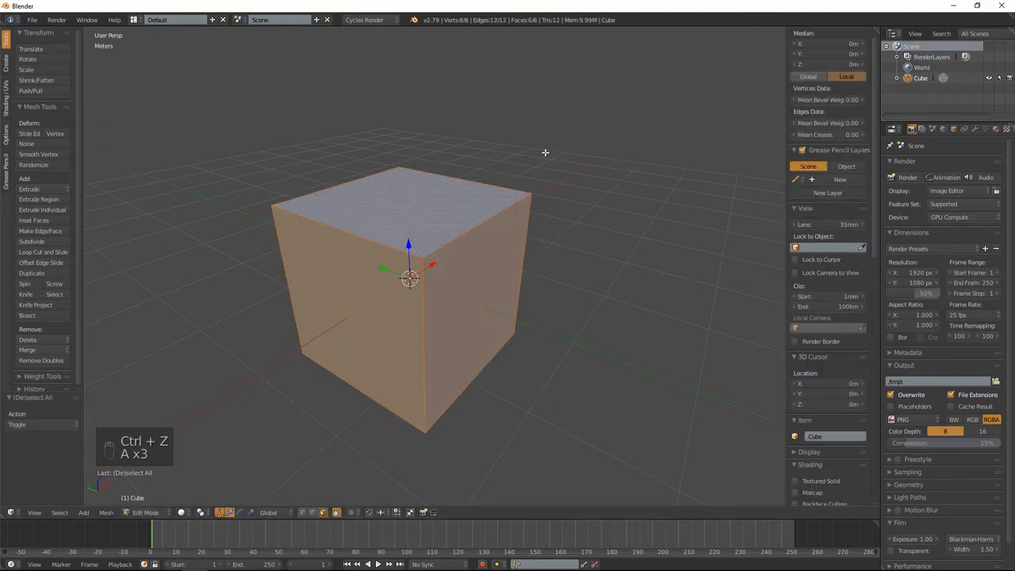
Step: Bevel all the cube's edges and adjust the segment count up and back down
key("ctrl+b")
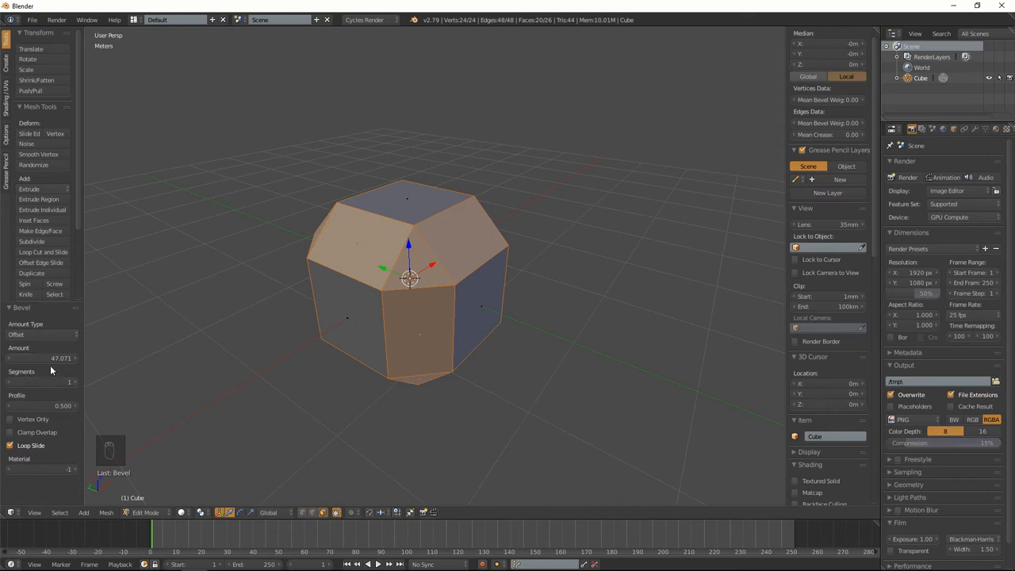
left_click_drag(60, 358, 44, 359)
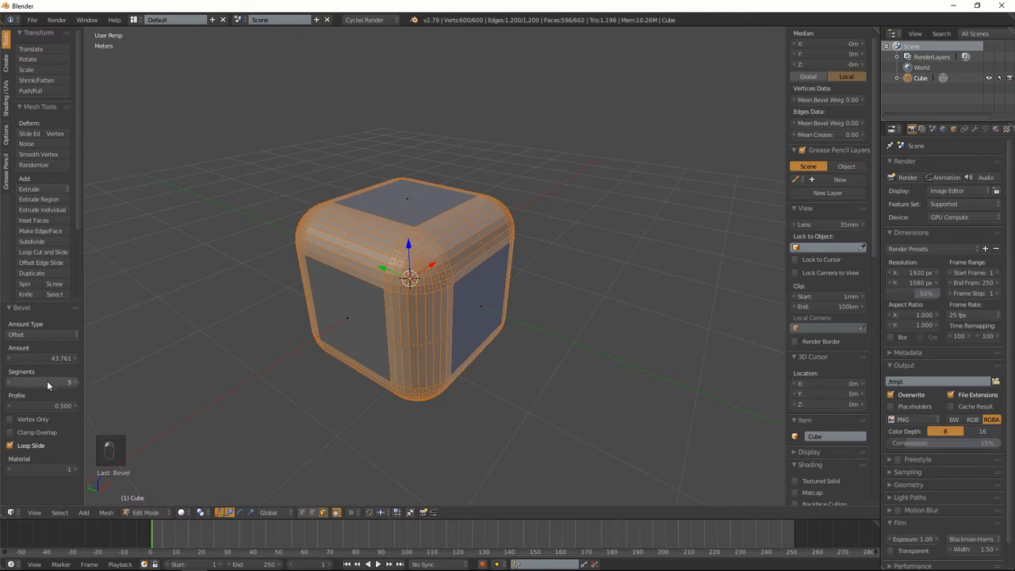
left_click_drag(63, 382, 32, 383)
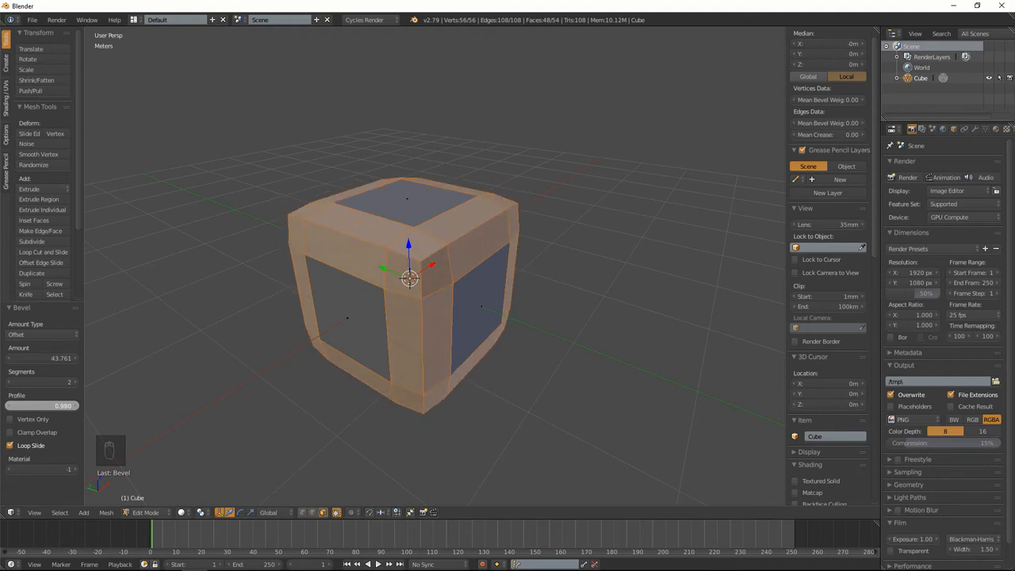
Step: Push the bevel profile to an extreme shape, then restore a rounded profile
left_click_drag(63, 406, 40, 406)
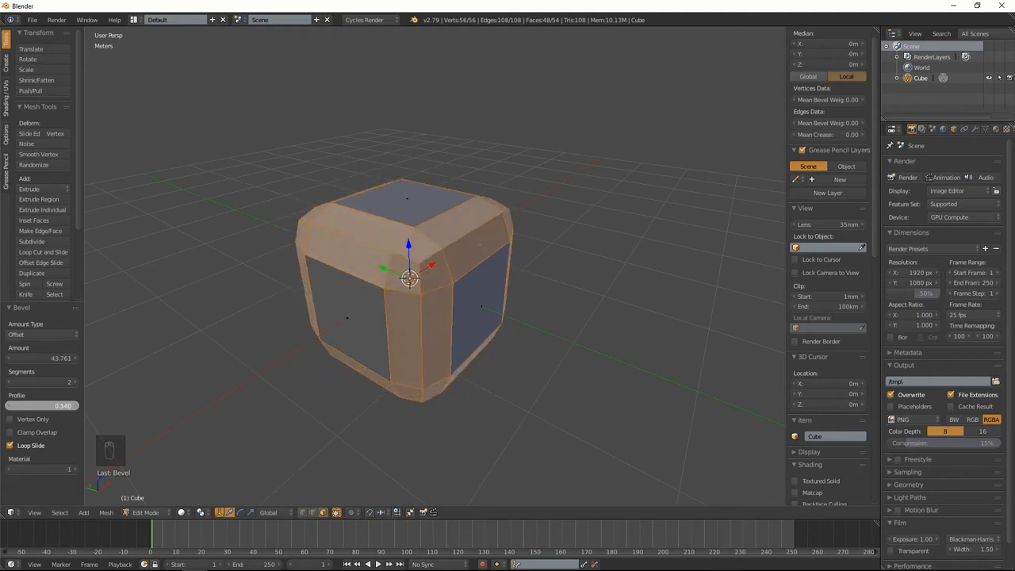
left_click_drag(63, 406, 16, 406)
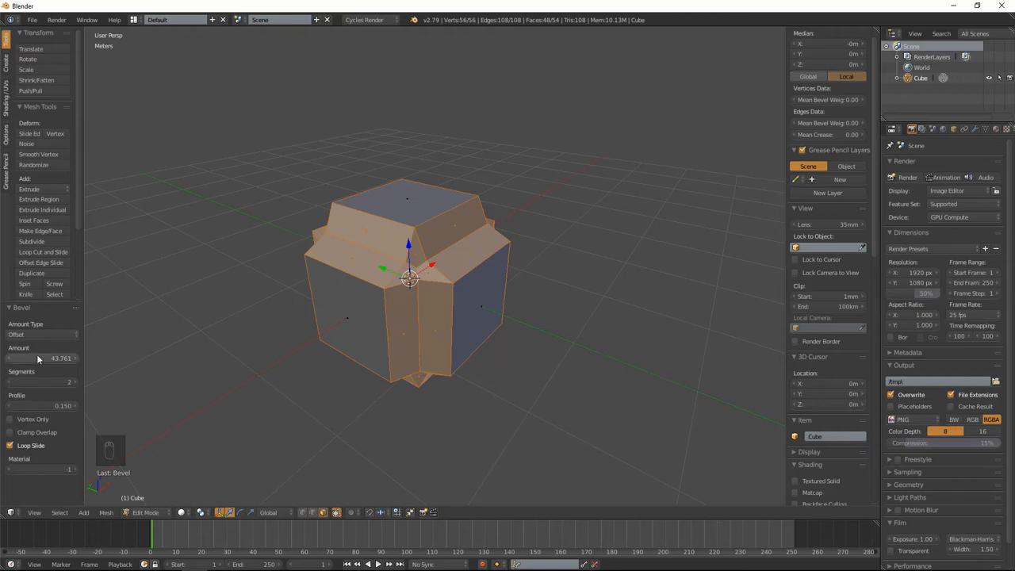
mouse_move(29, 377)
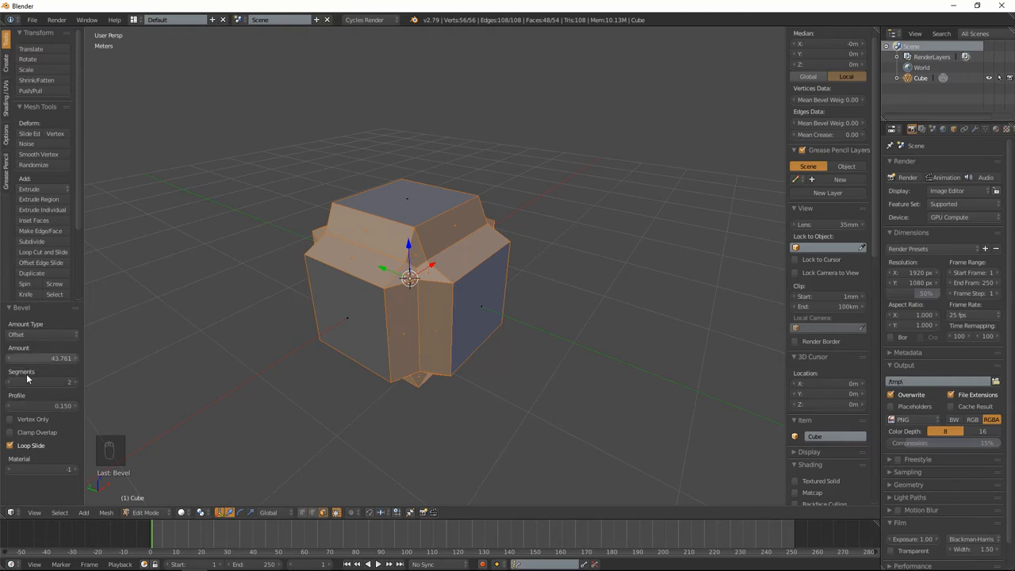
mouse_move(56, 412)
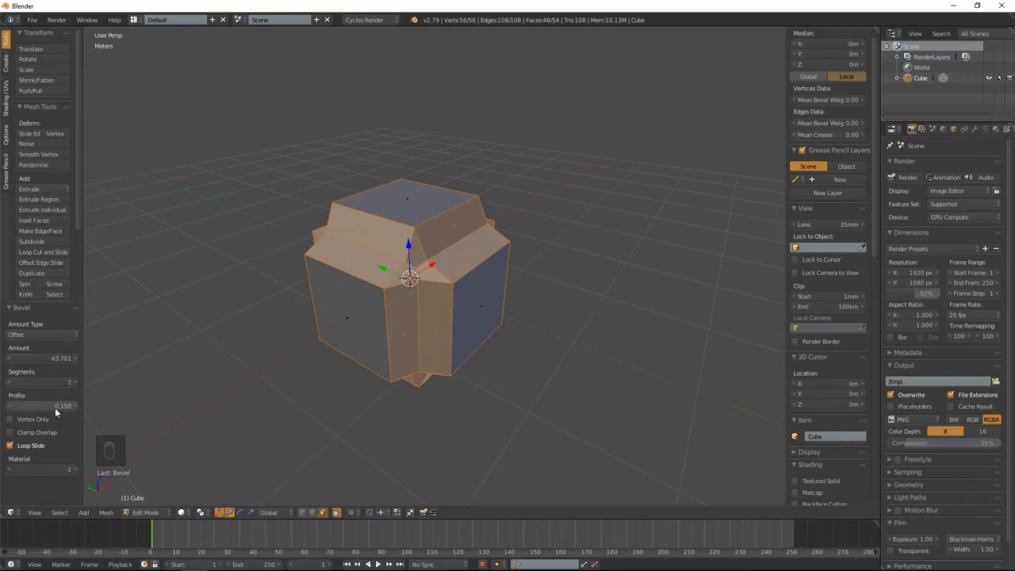
left_click(42, 406)
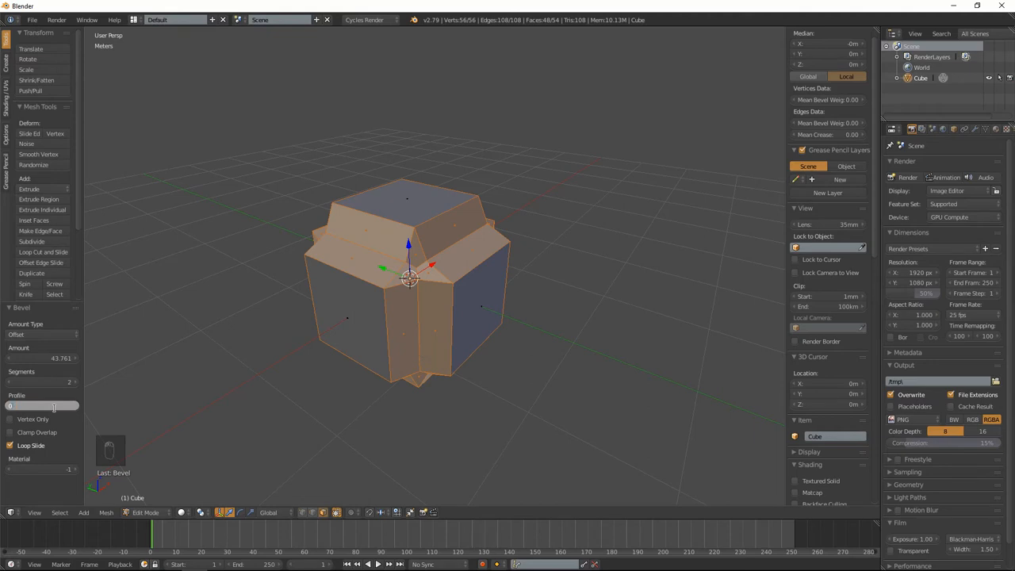
left_click_drag(41, 406, 62, 406)
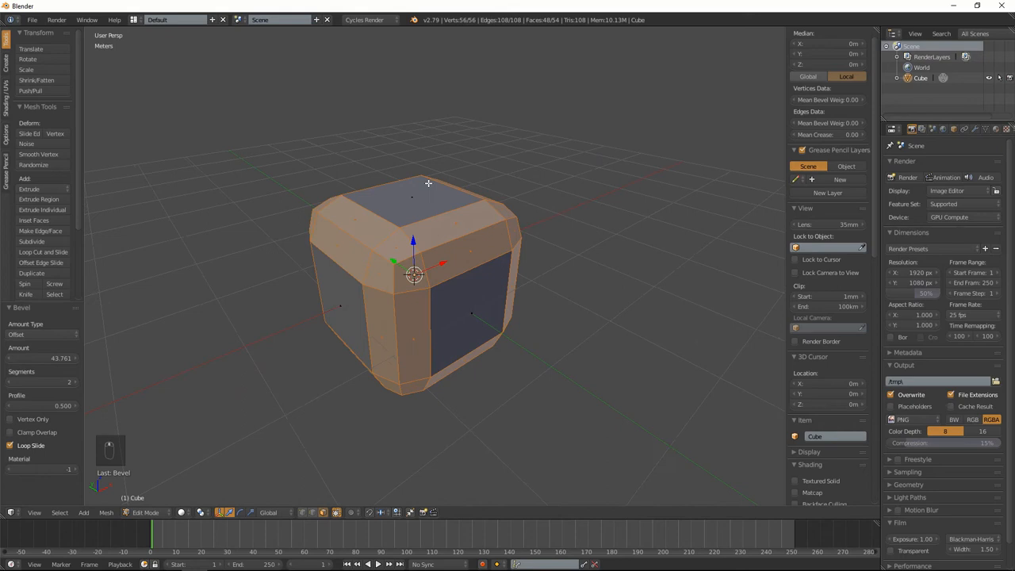
Step: Undo the rounded edge bevel and the corner vertex bevel, restoring the plain box
key("ctrl+z")
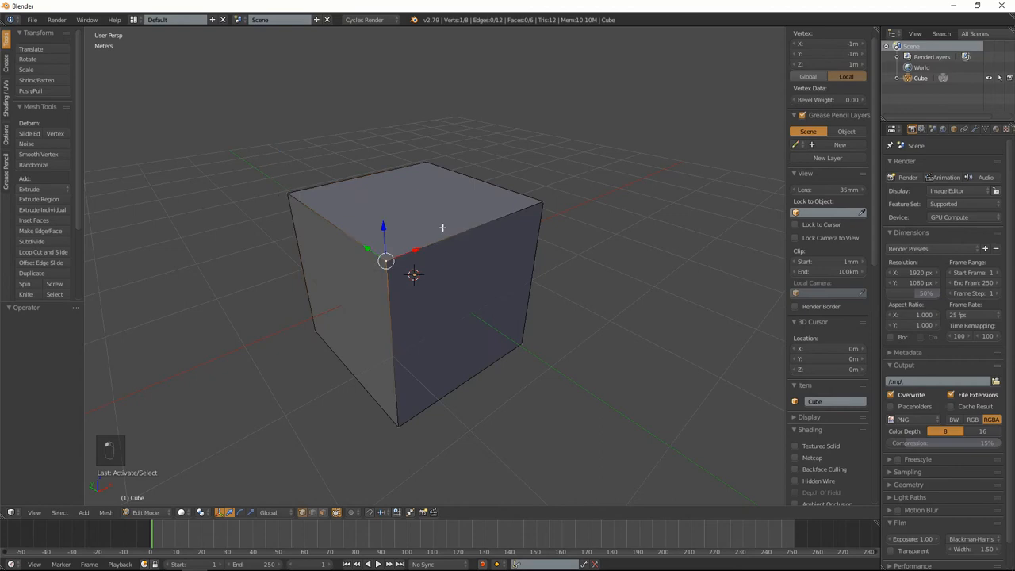
mouse_move(447, 225)
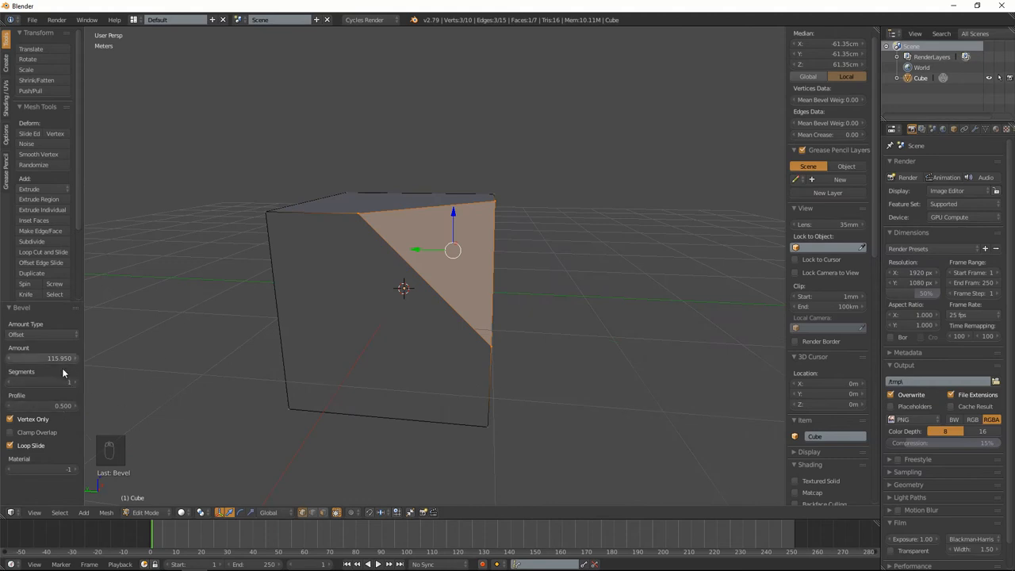
mouse_move(70, 385)
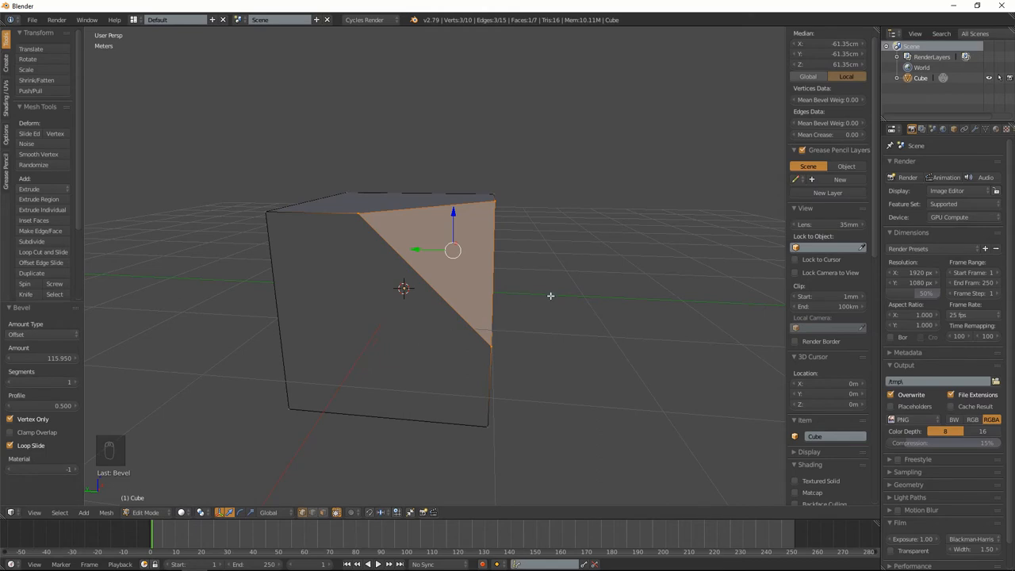
key("ctrl+z")
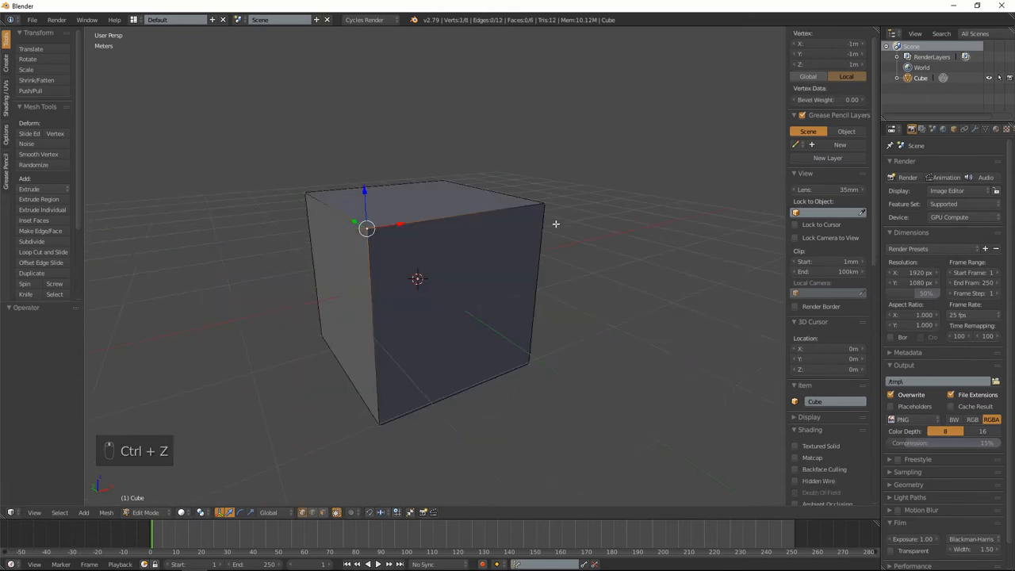
Step: Select the whole mesh and apply Smooth face shading from the Tool Shelf
key("a")
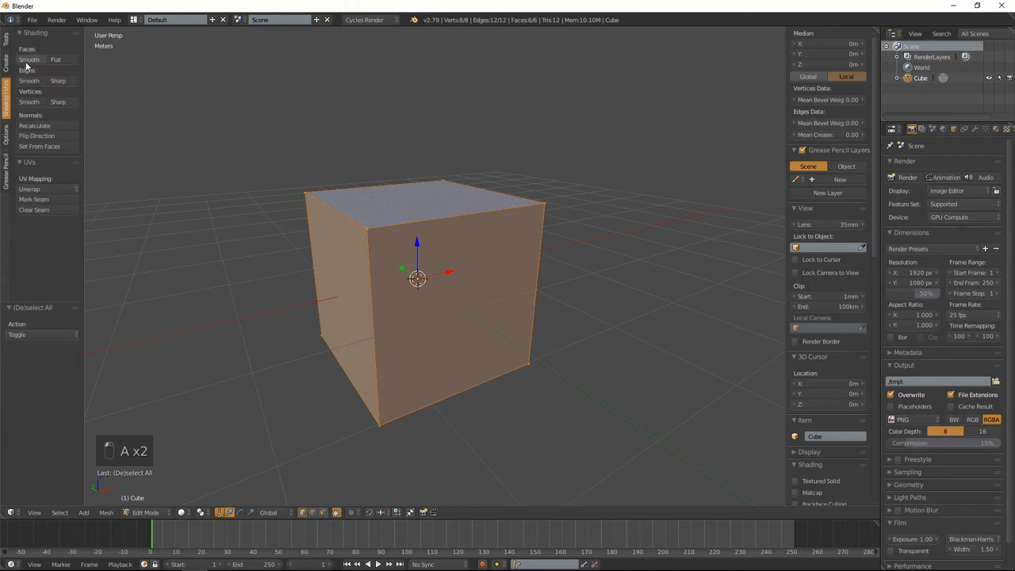
mouse_move(28, 61)
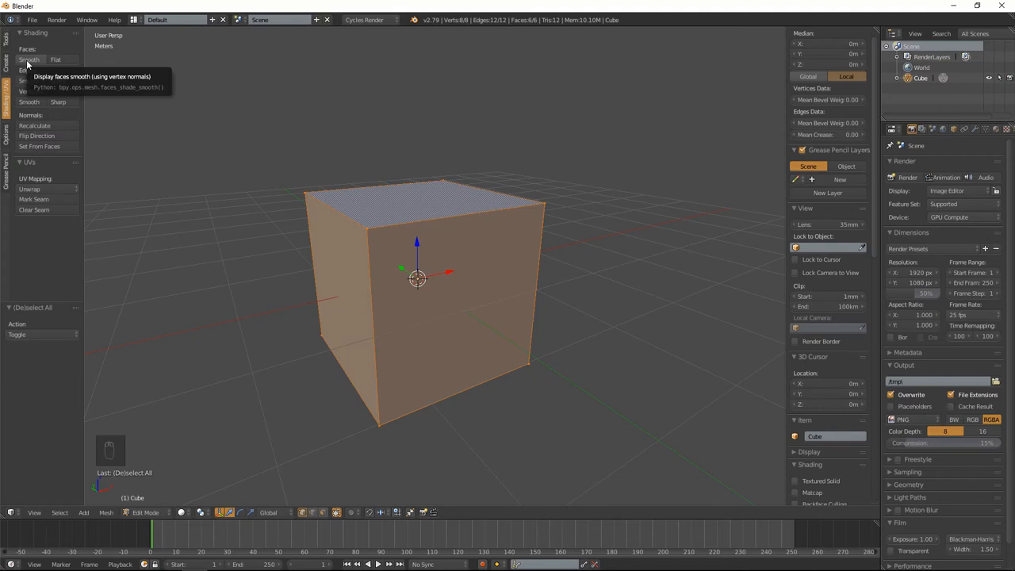
left_click(29, 60)
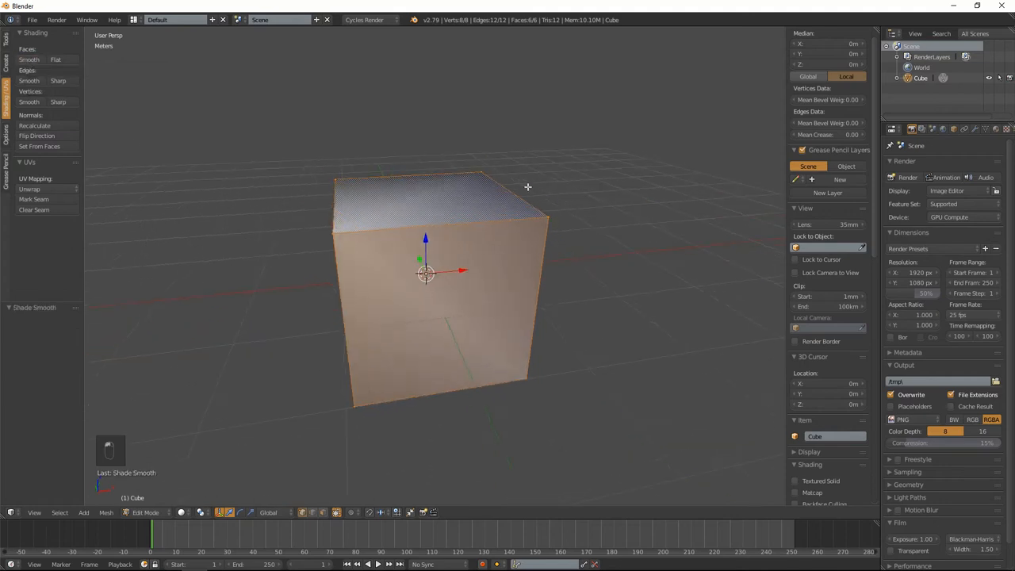
key("a")
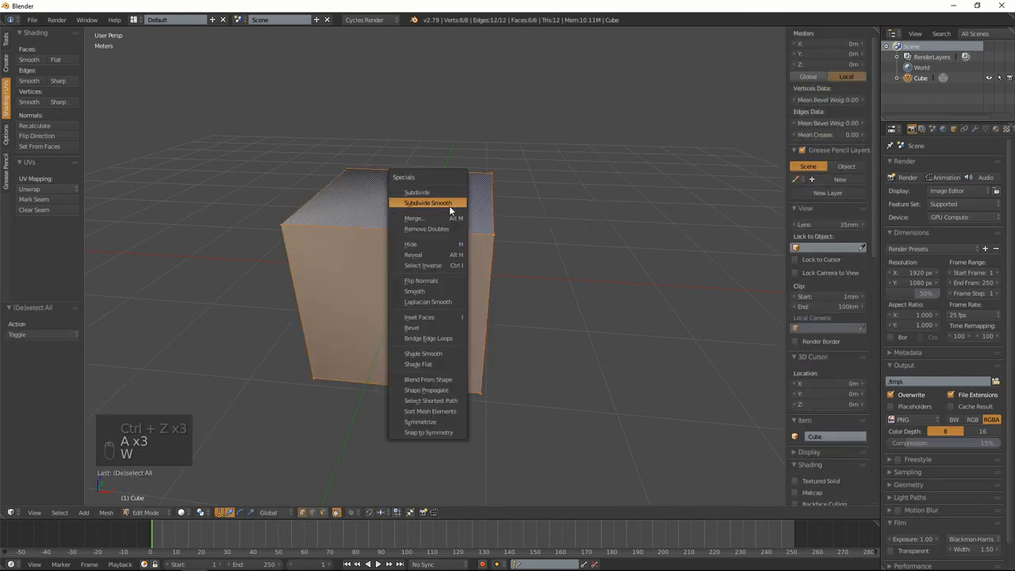
Step: Subdivide the mesh, try a bevel, inspect in Object Mode, then undo back to the loop-cut cube
left_click(417, 192)
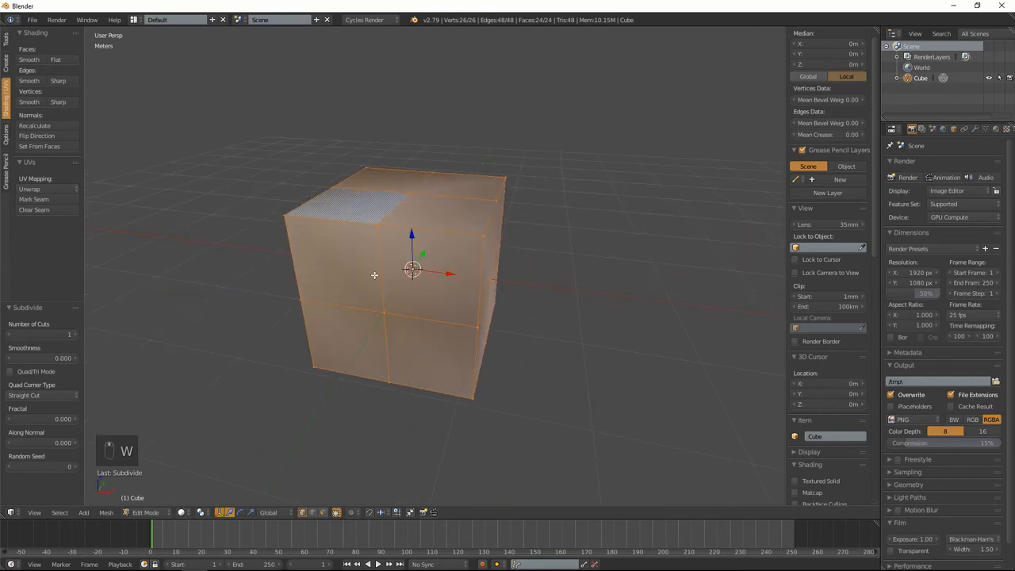
mouse_move(495, 266)
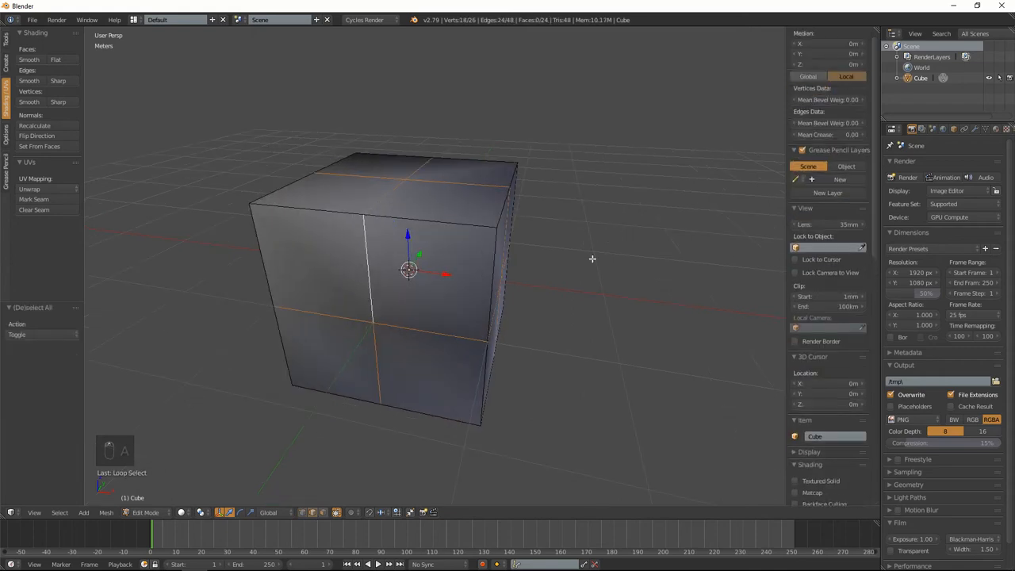
key("ctrl+b")
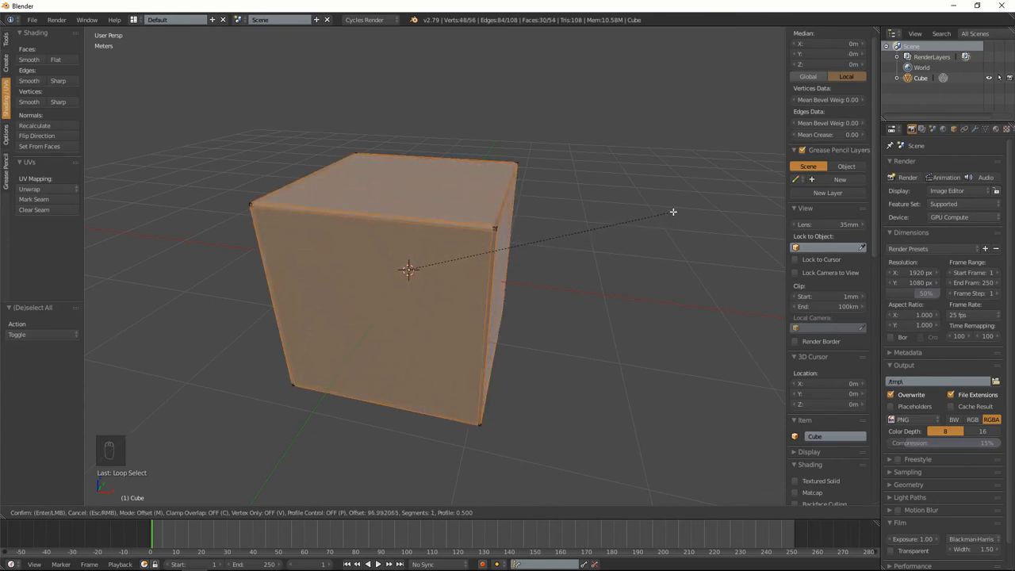
key("Tab")
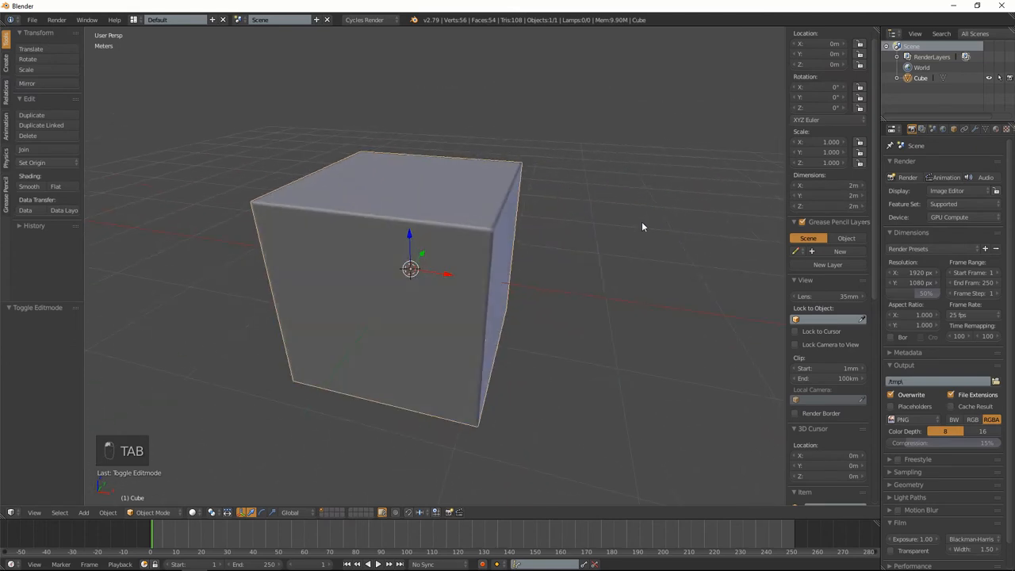
key("Tab")
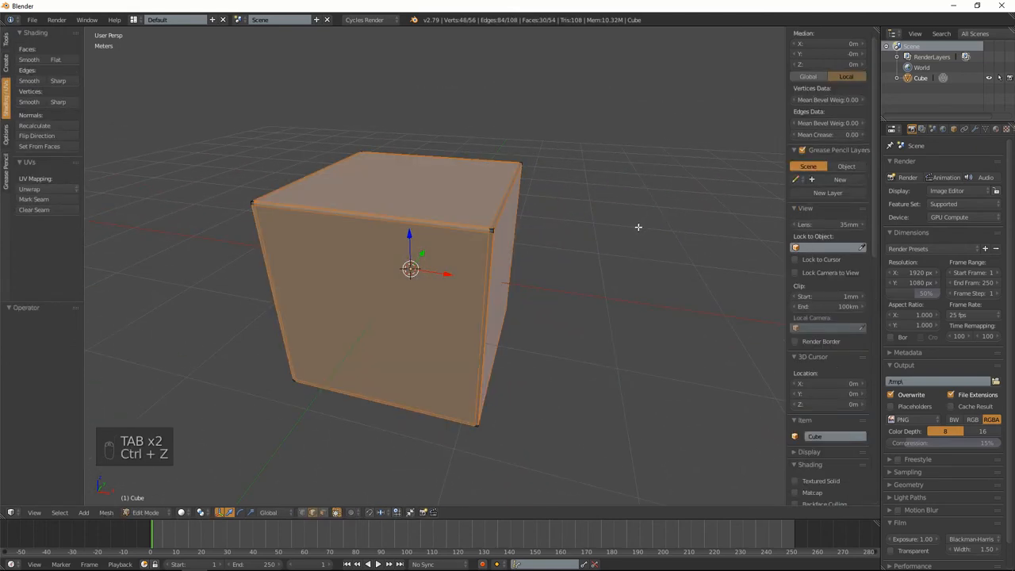
key("ctrl+z")
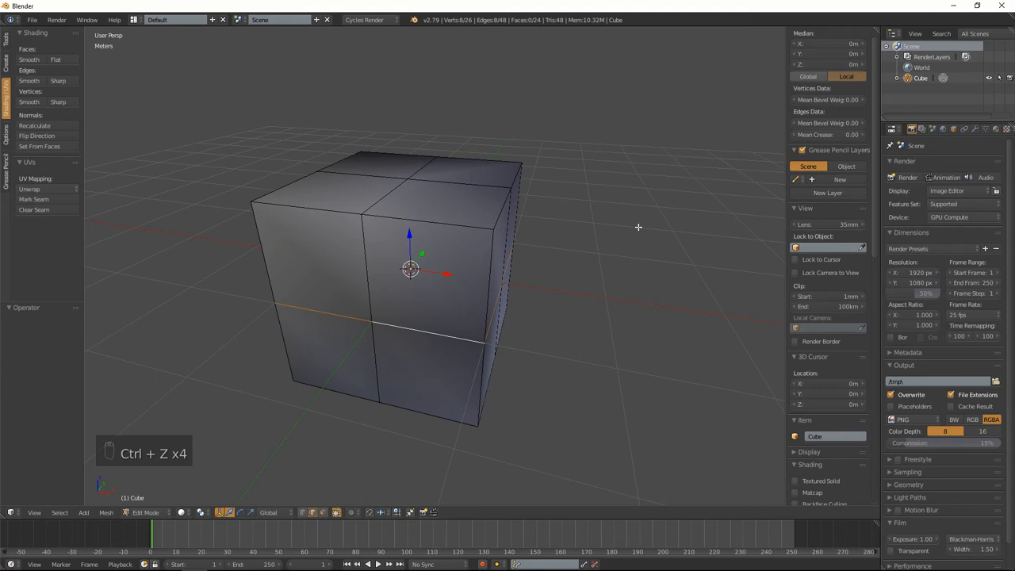
Step: Step back to the cube divided by edge loops before dissolving the horizontal loop
key("ctrl+z")
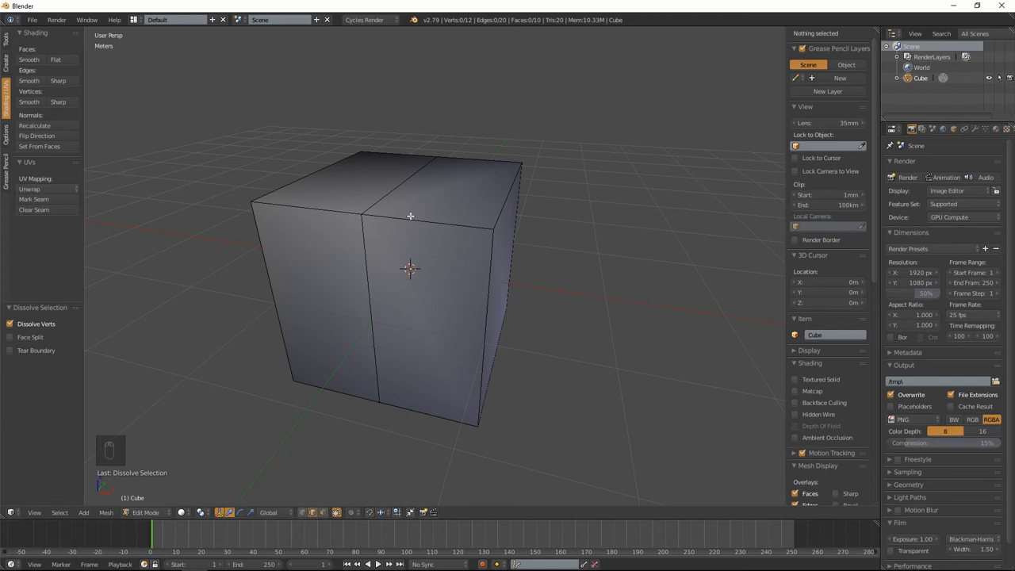
mouse_move(359, 209)
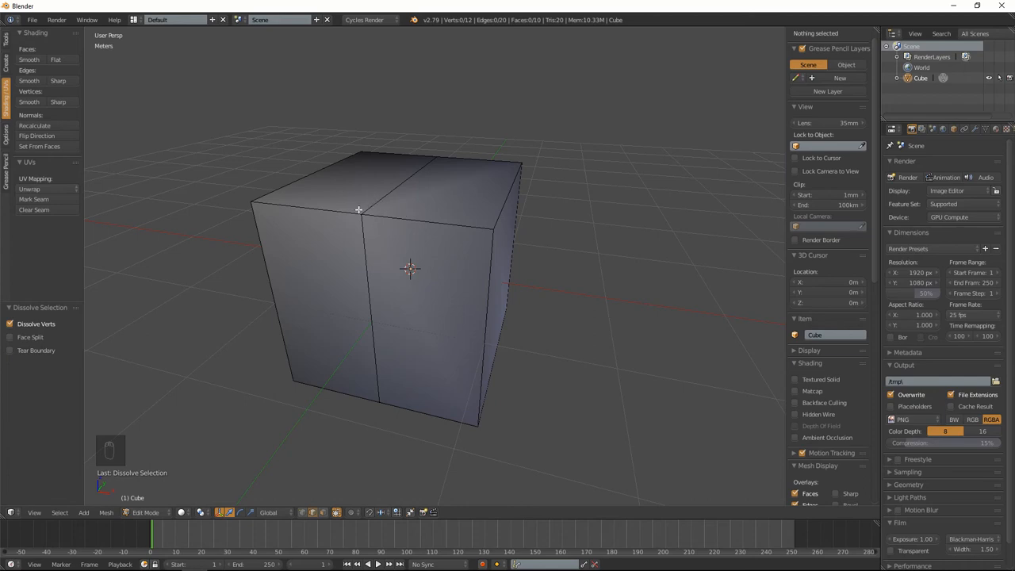
mouse_move(353, 249)
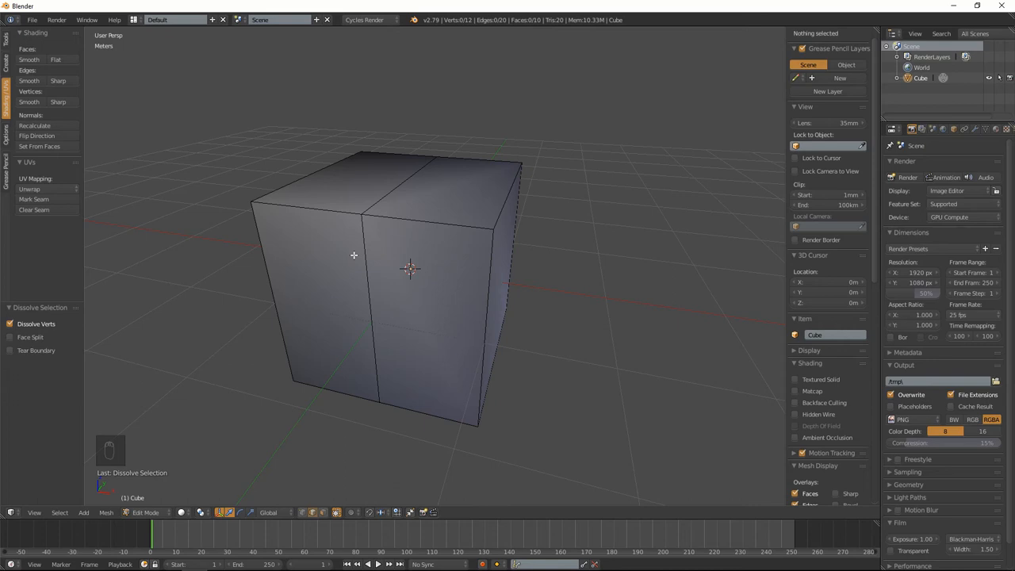
mouse_move(625, 168)
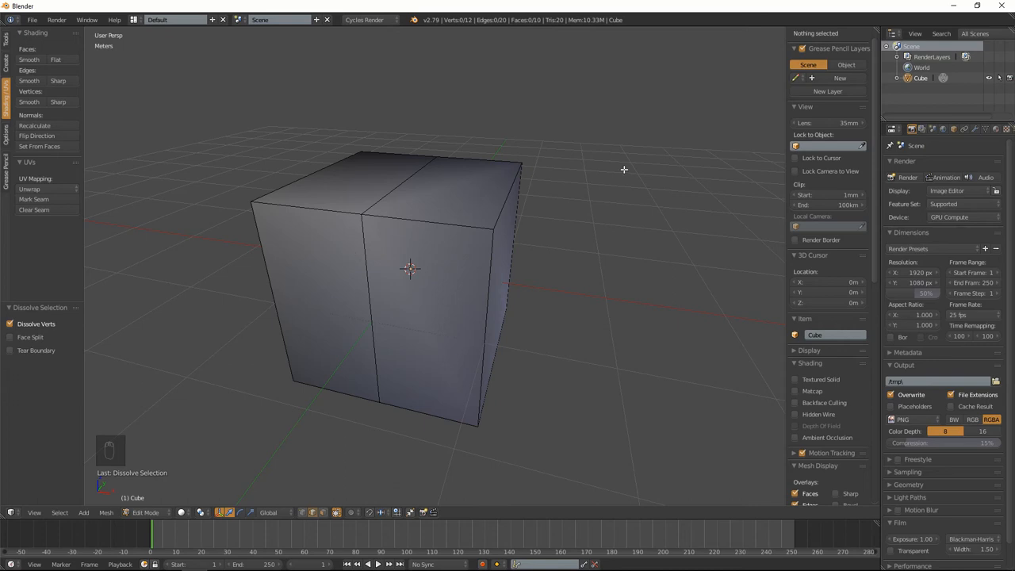
mouse_move(672, 173)
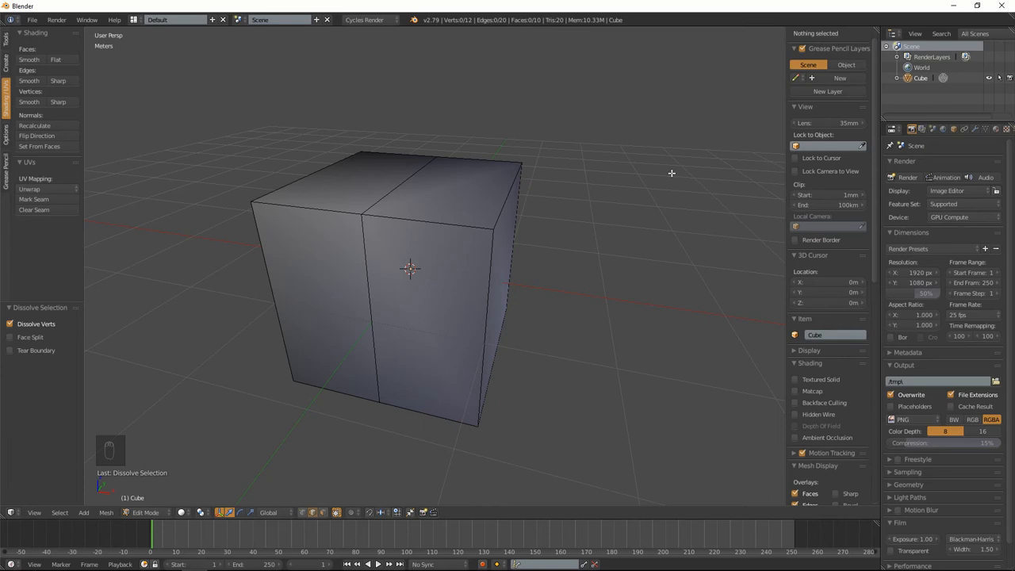
mouse_move(285, 143)
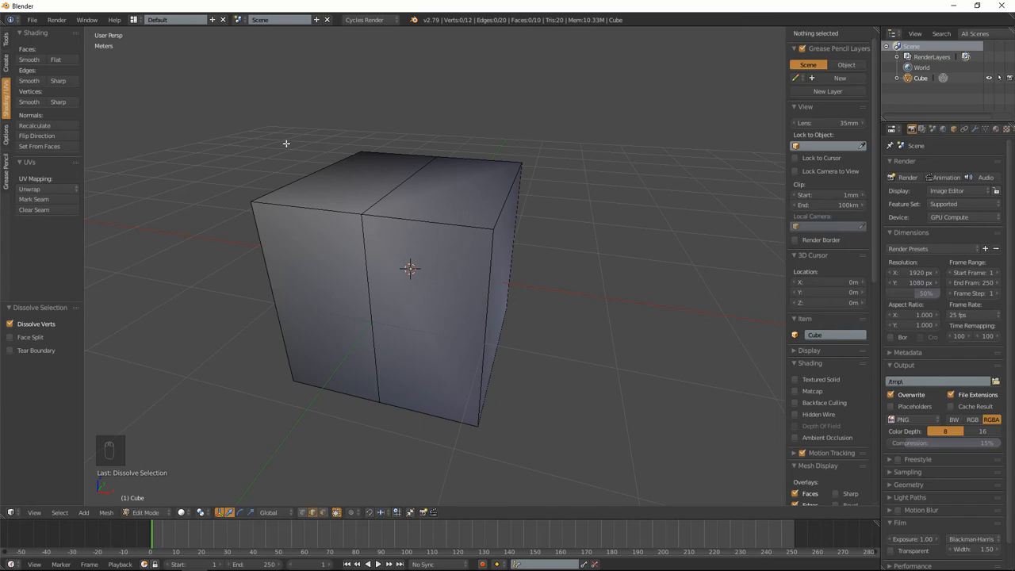
mouse_move(356, 286)
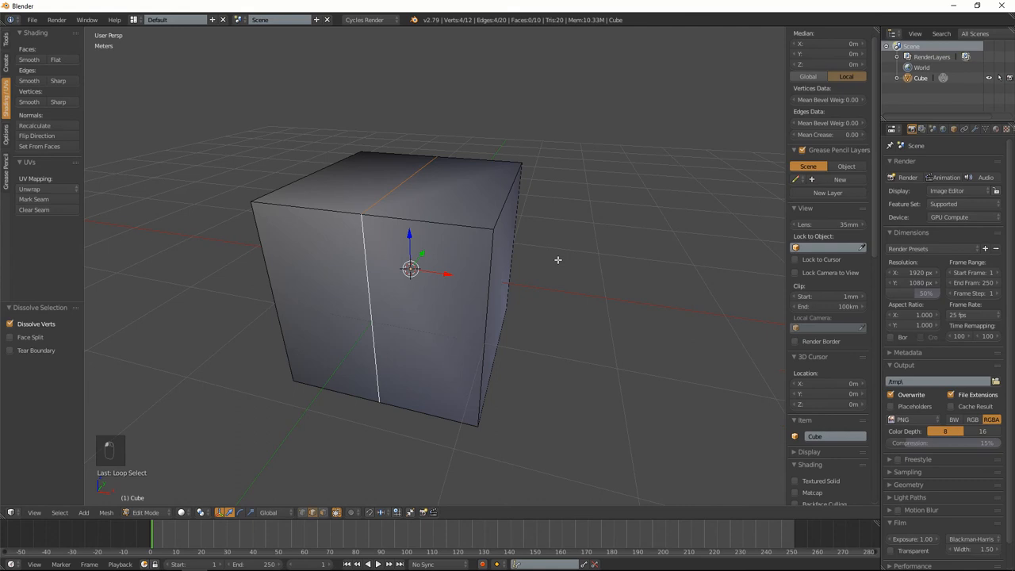
Step: Start bevelling the cube's edges and toggle to Object Mode and back to inspect it
key("ctrl+b")
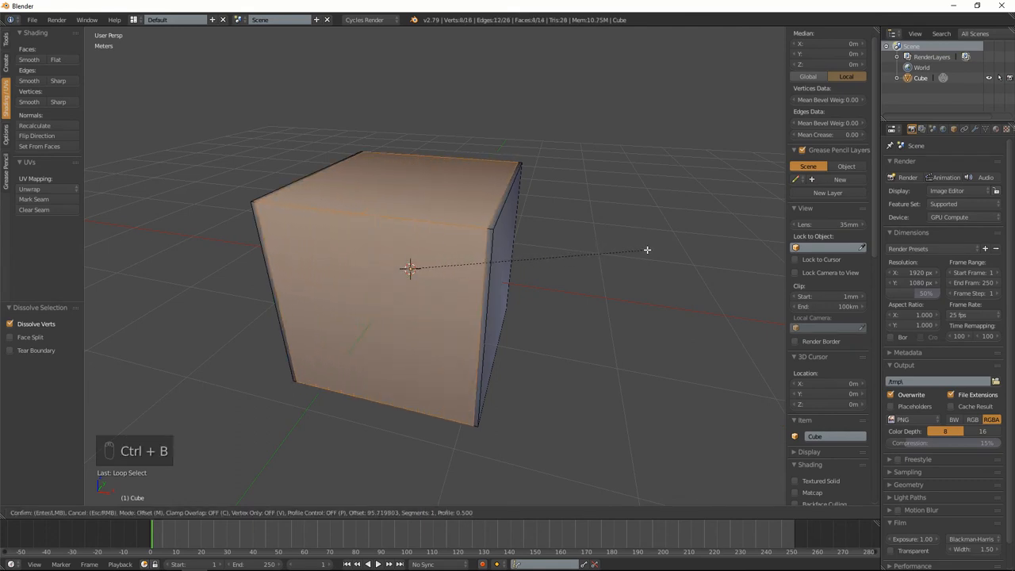
key("Tab")
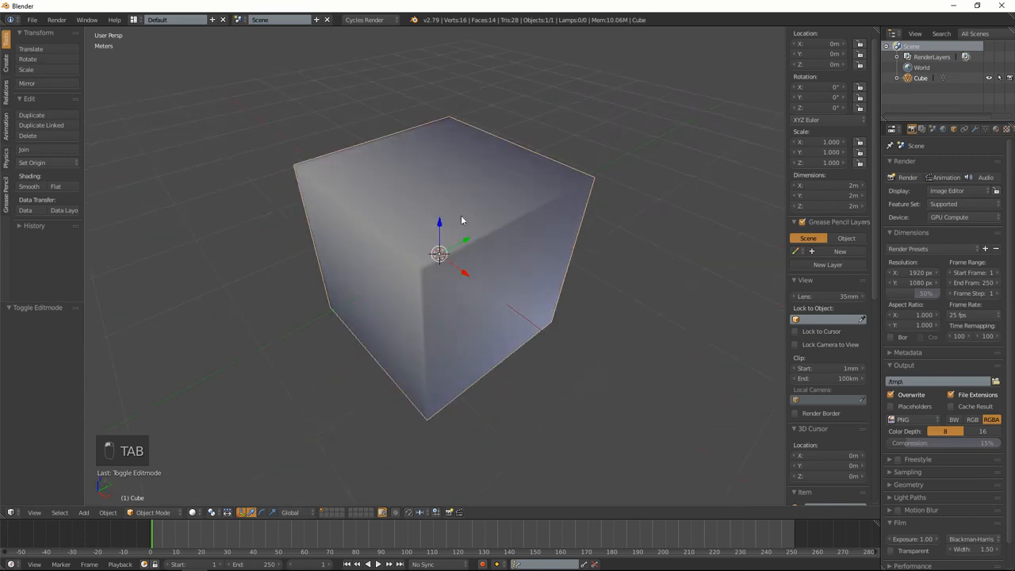
key("Tab")
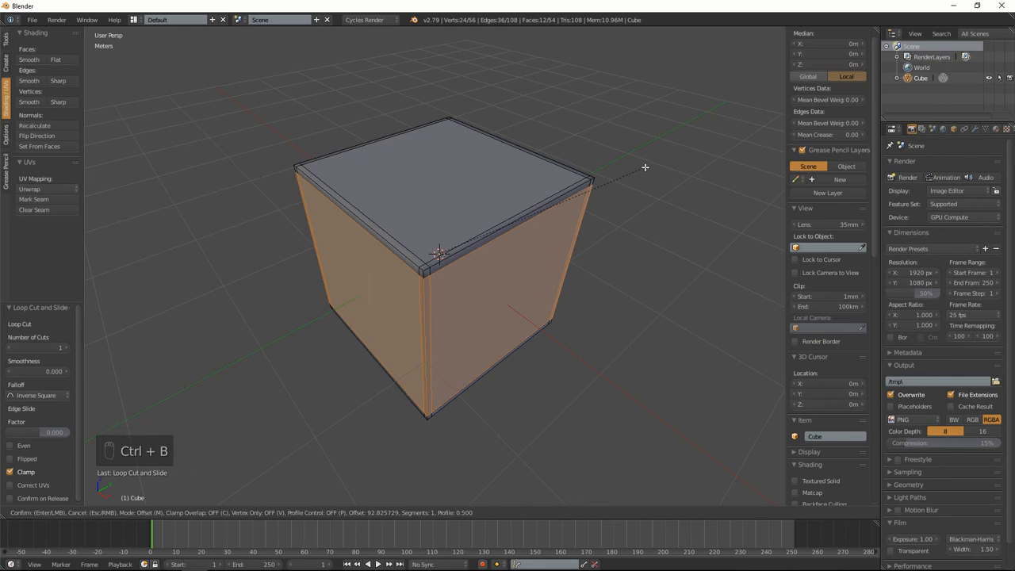
Step: Undo the recent bevel and loop edits back to the loop-cut cube and select everything
key("Tab")
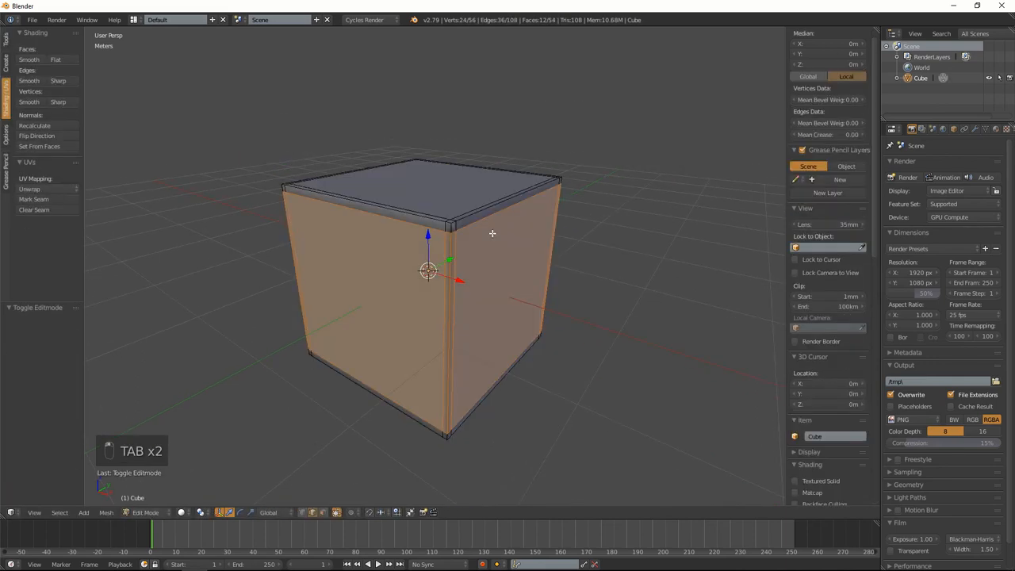
key("ctrl+z")
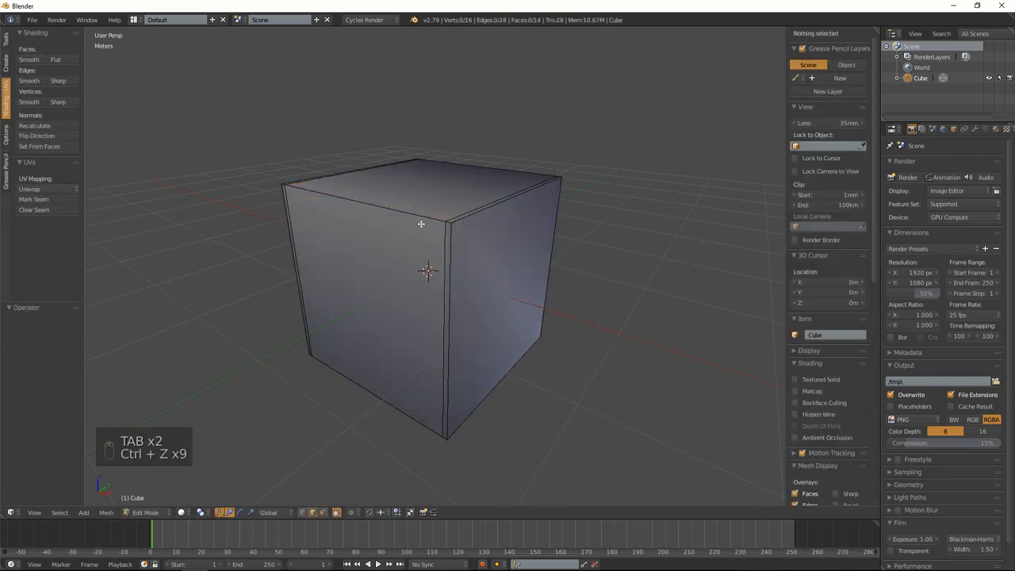
key("ctrl+z")
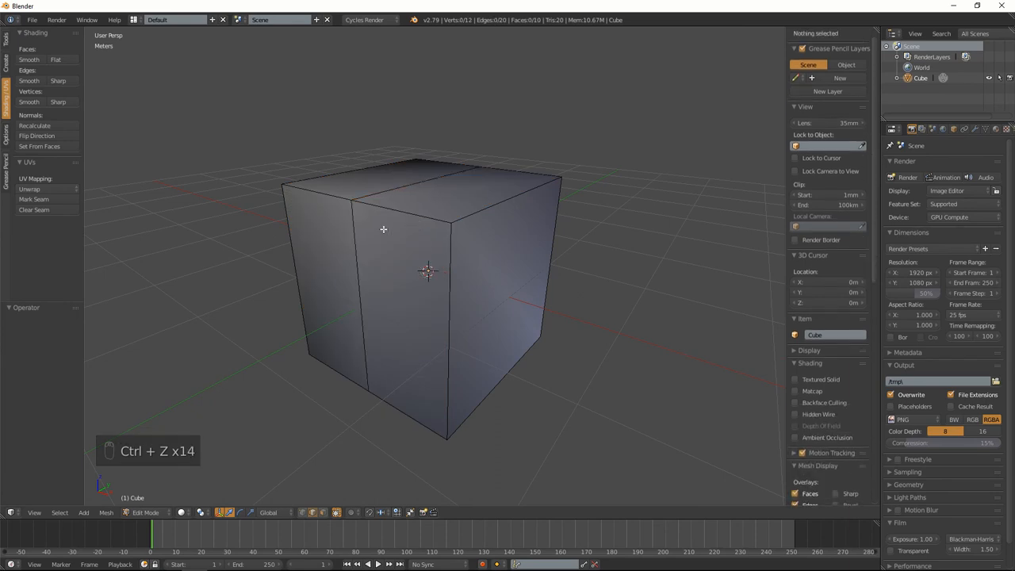
key("Ctrl+Z")
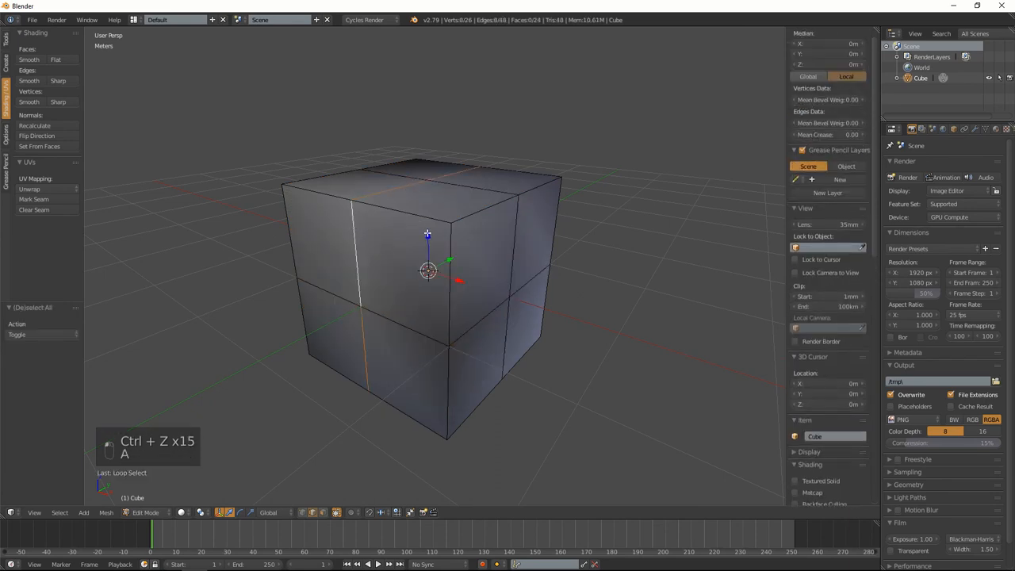
Step: Bevel the selected edge loops into narrow strips and inspect the result
key("ctrl+b")
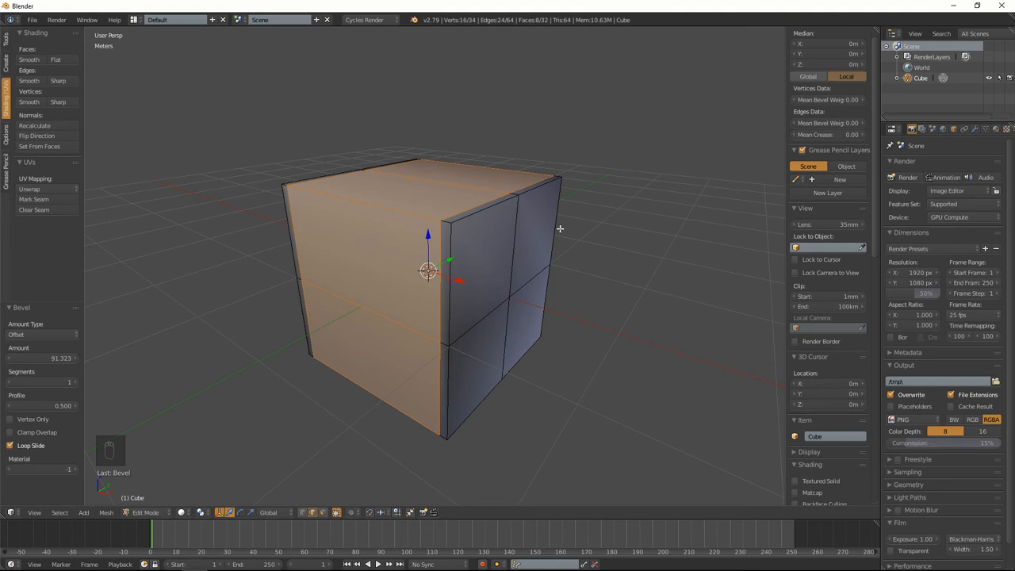
mouse_move(617, 307)
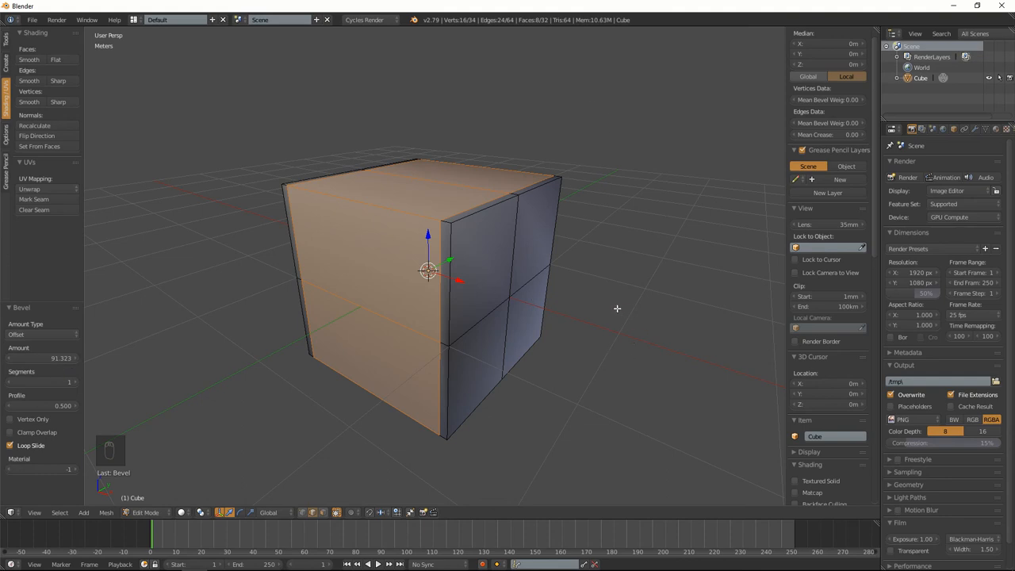
key("ctrl+z")
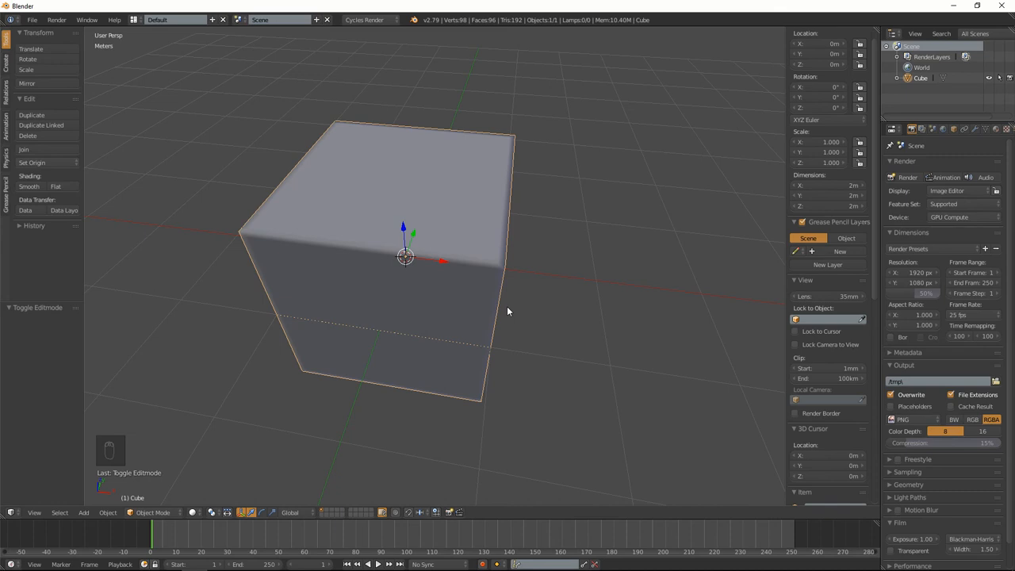
Step: Return to Edit Mode, dissolve the extra edge loops and bevel a top corner vertex
key("Tab")
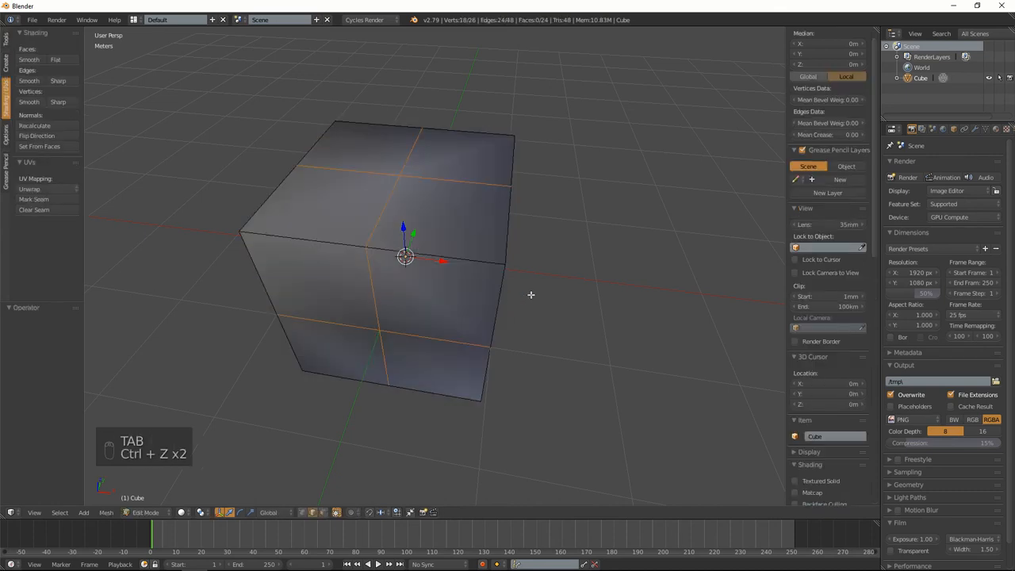
key("ctrl+x")
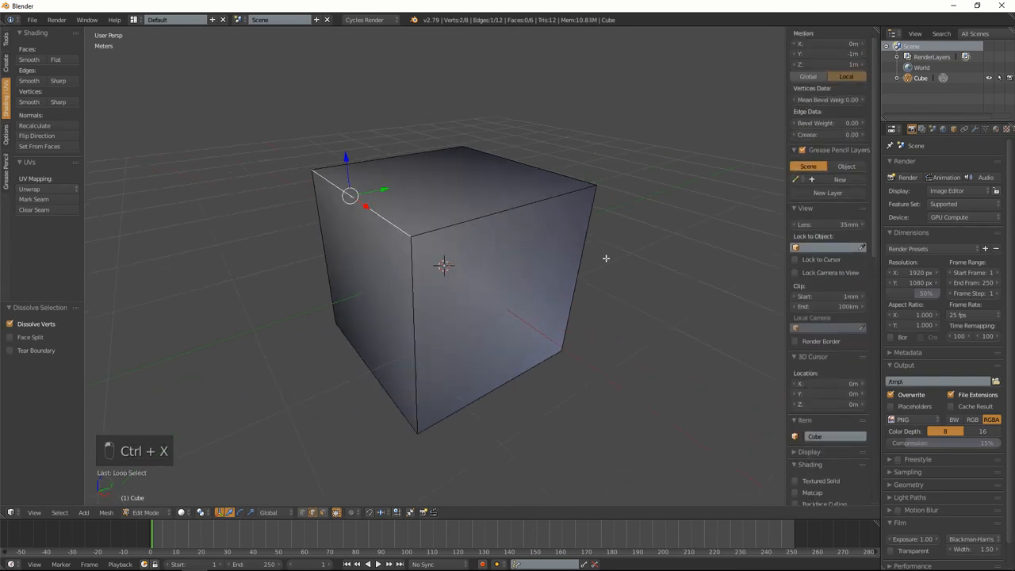
key("ctrl+b")
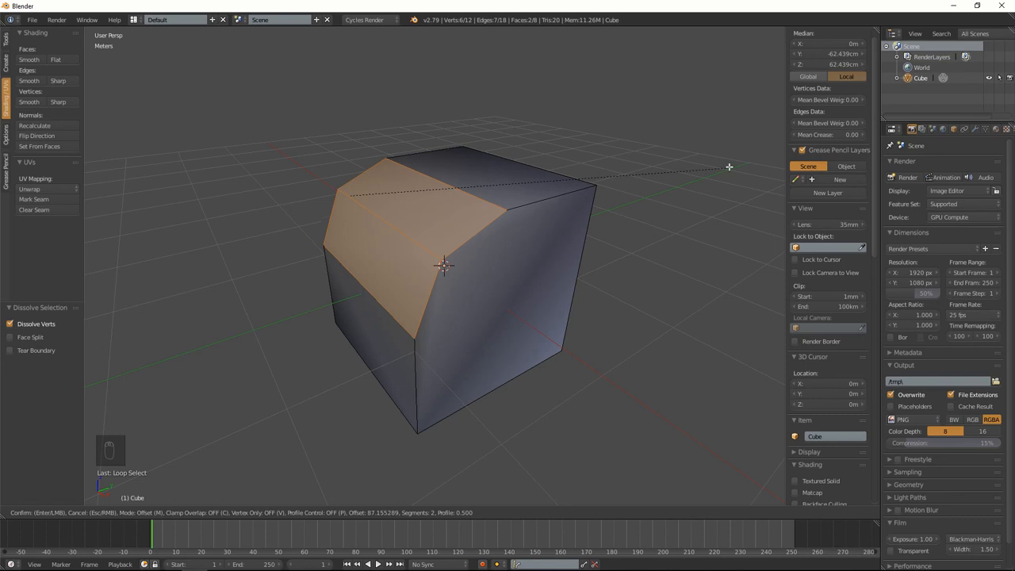
mouse_move(743, 155)
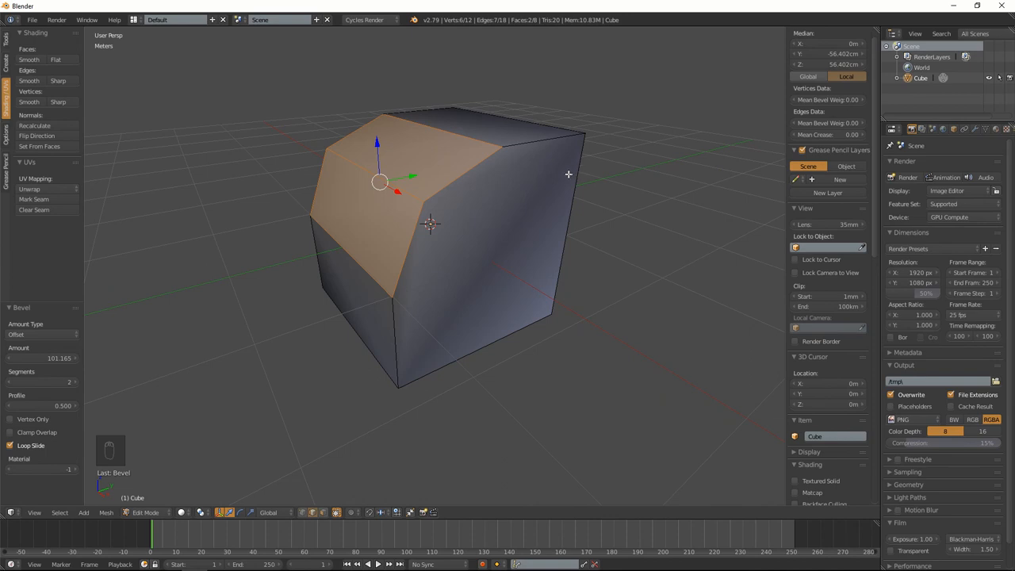
mouse_move(508, 206)
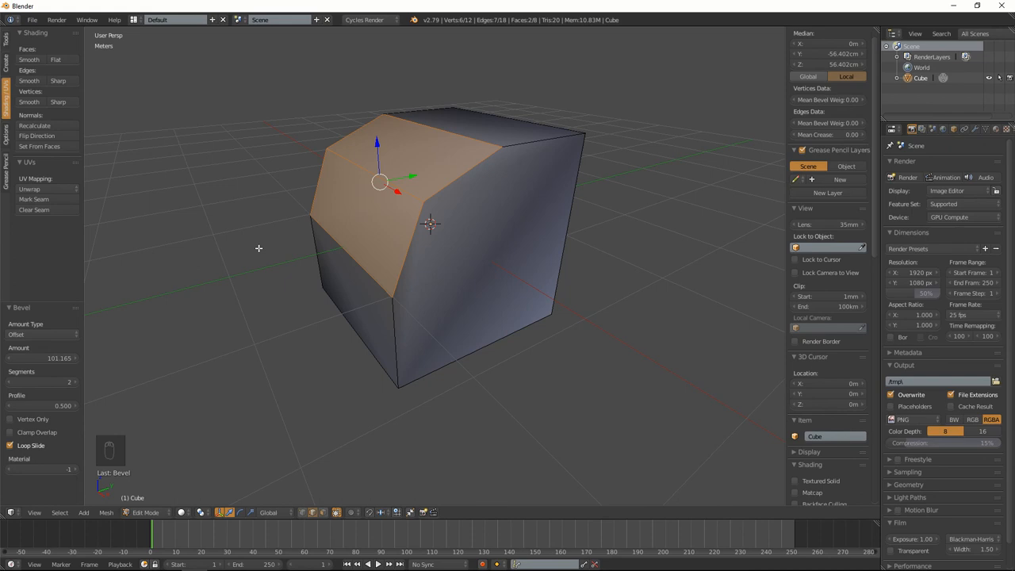
mouse_move(266, 244)
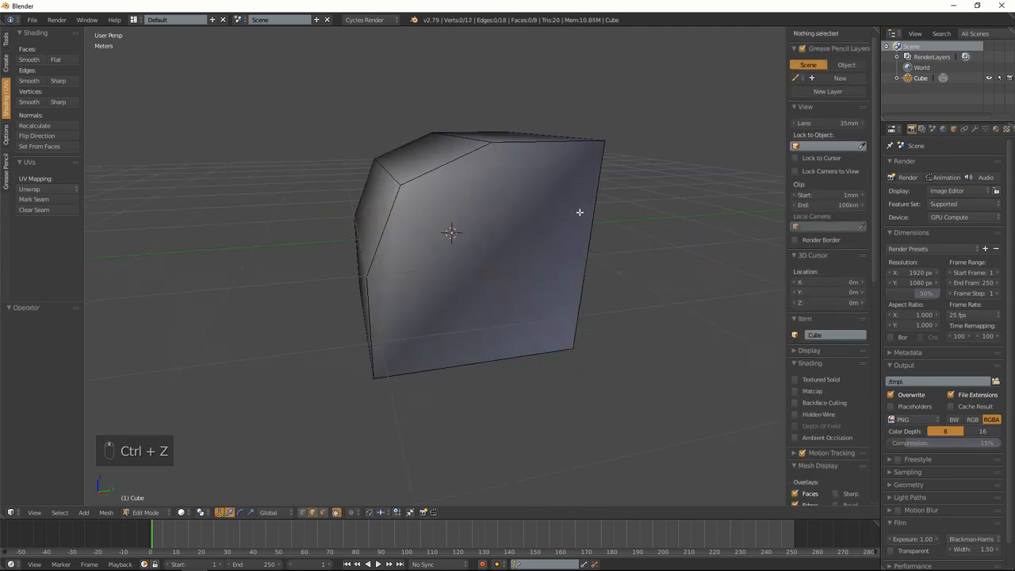
Step: Undo the vertex bevel, confirm a 3-segment rounded edge bevel, then undo it
key("ctrl+z")
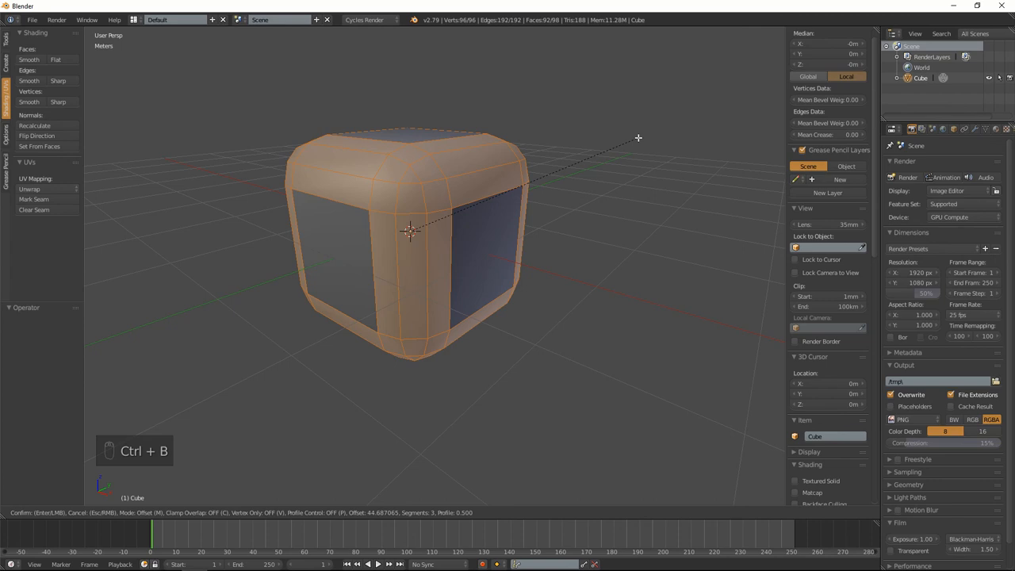
left_click(630, 149)
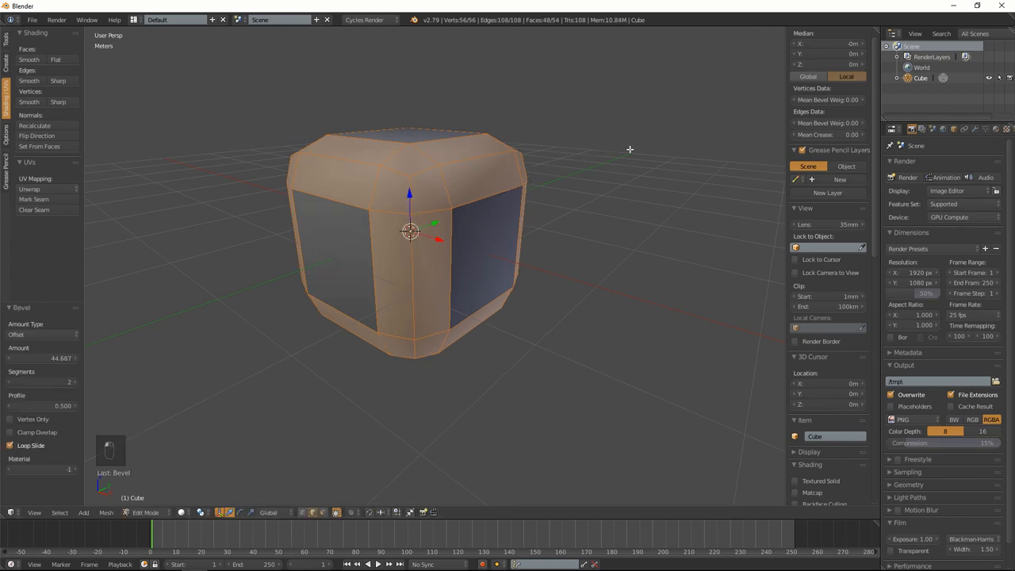
key("ctrl+z")
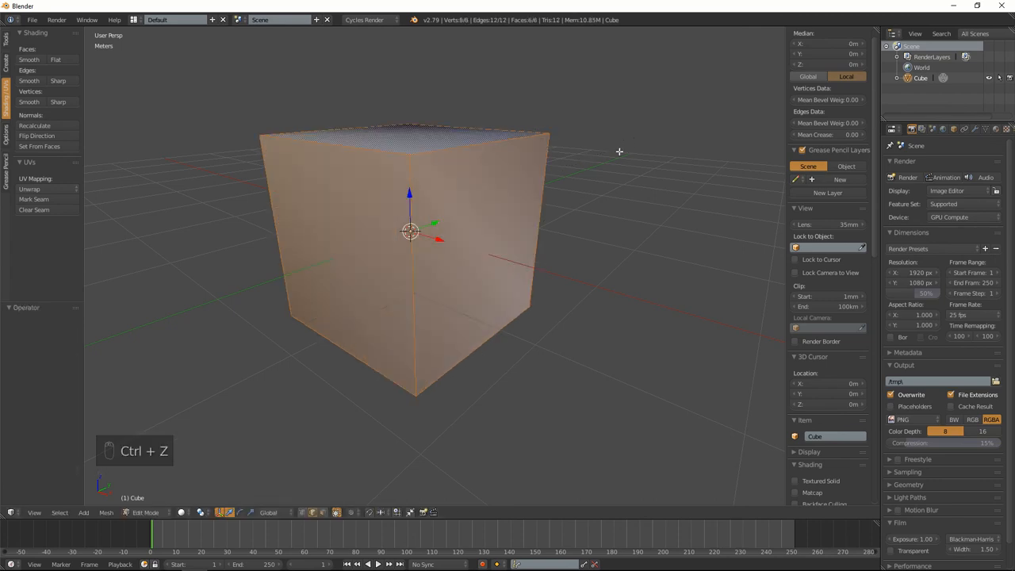